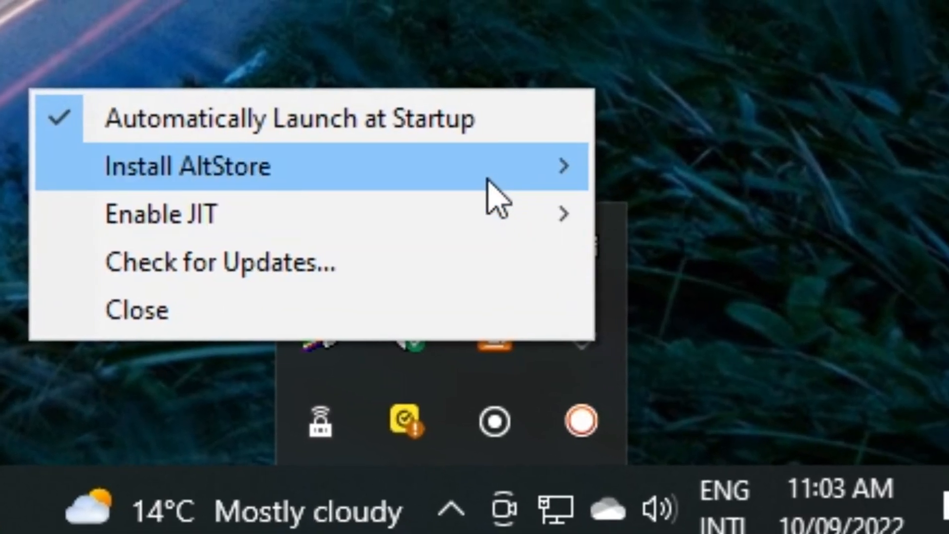
click(188, 165)
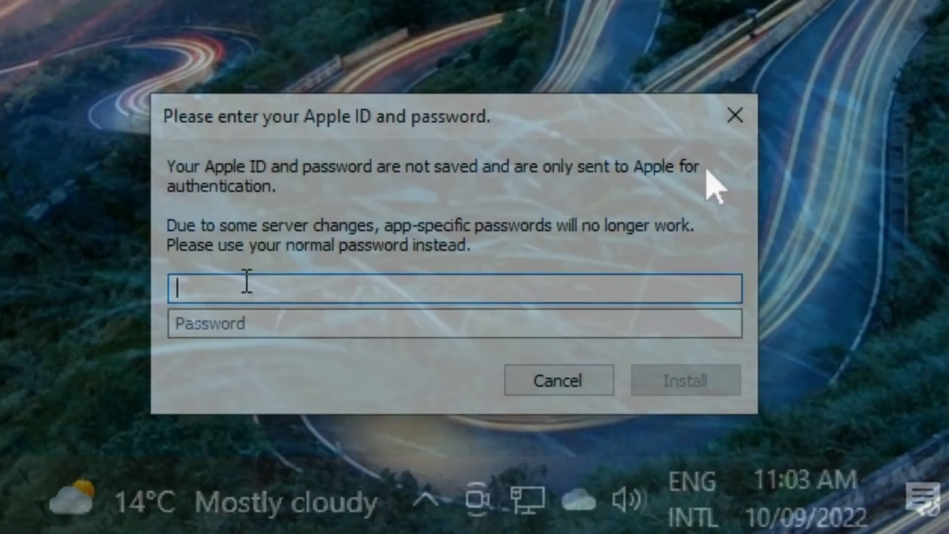
text(michaellaon)
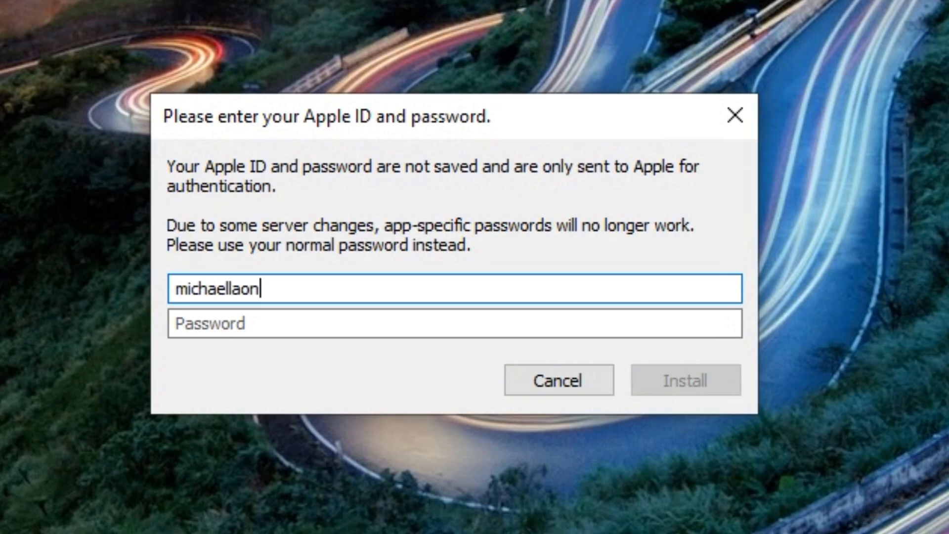
click(685, 380)
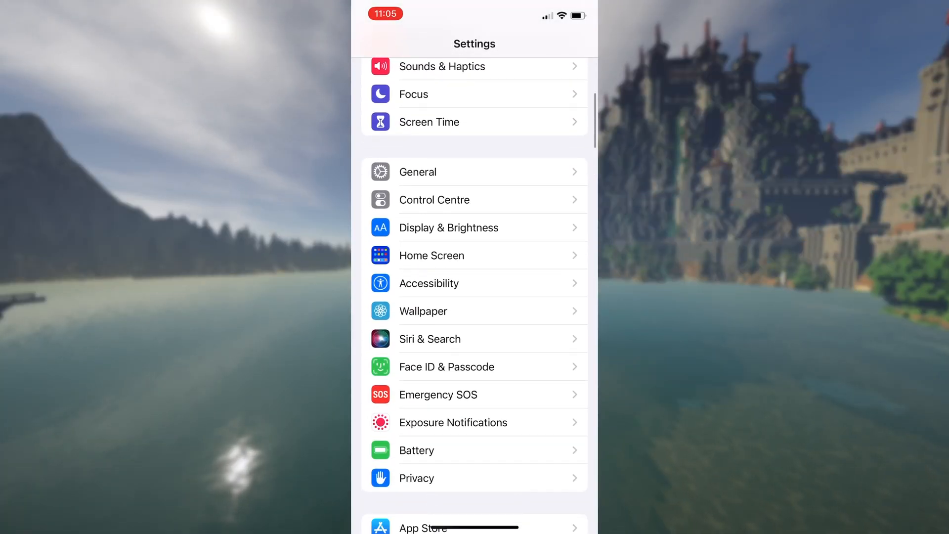
Step: Trust the sideloading developer profile under General > VPN & Device Management
click(417, 172)
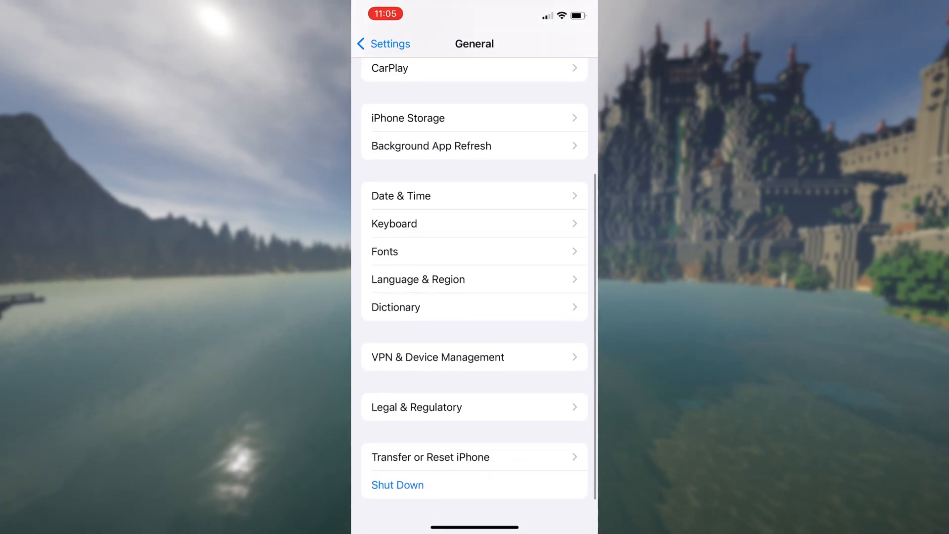
click(436, 357)
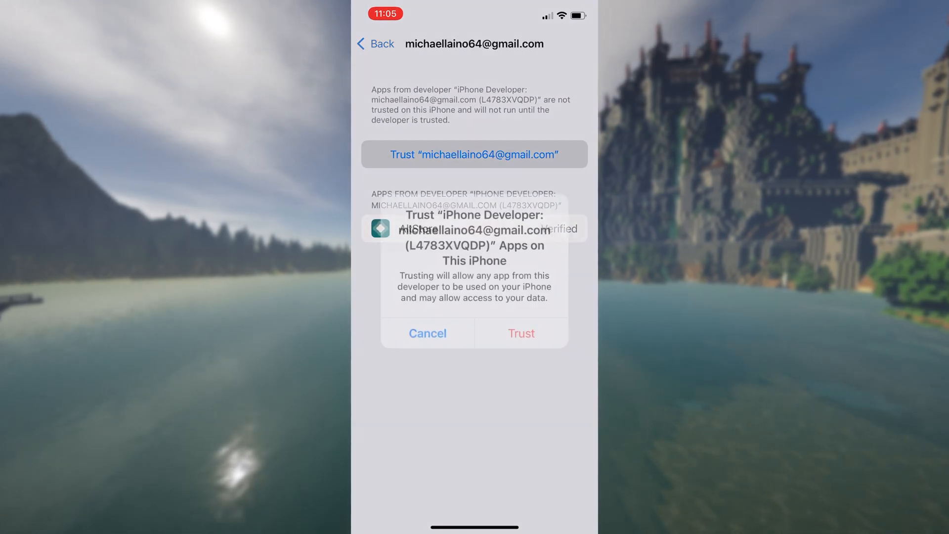
click(521, 334)
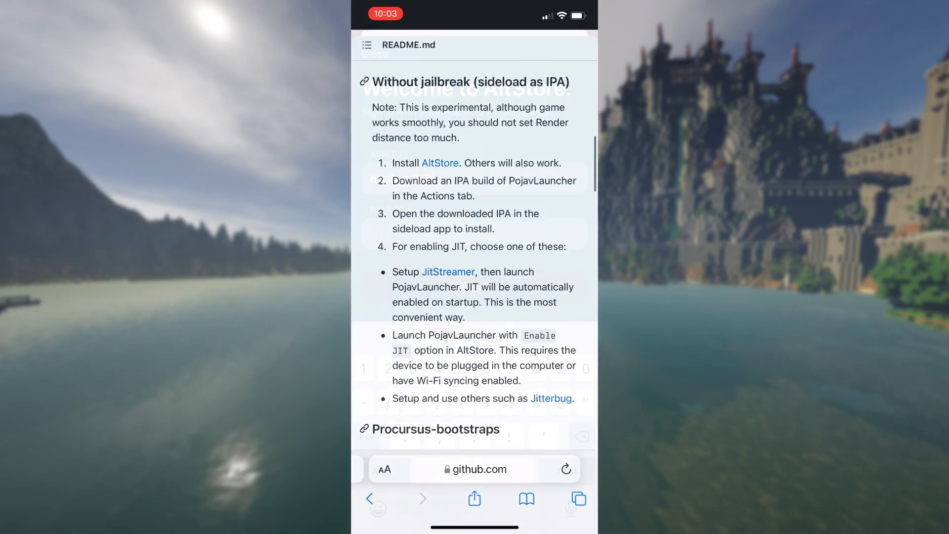
Step: Download the PojavLauncher IPA zip artifact from the latest development build run
scroll(down, 3)
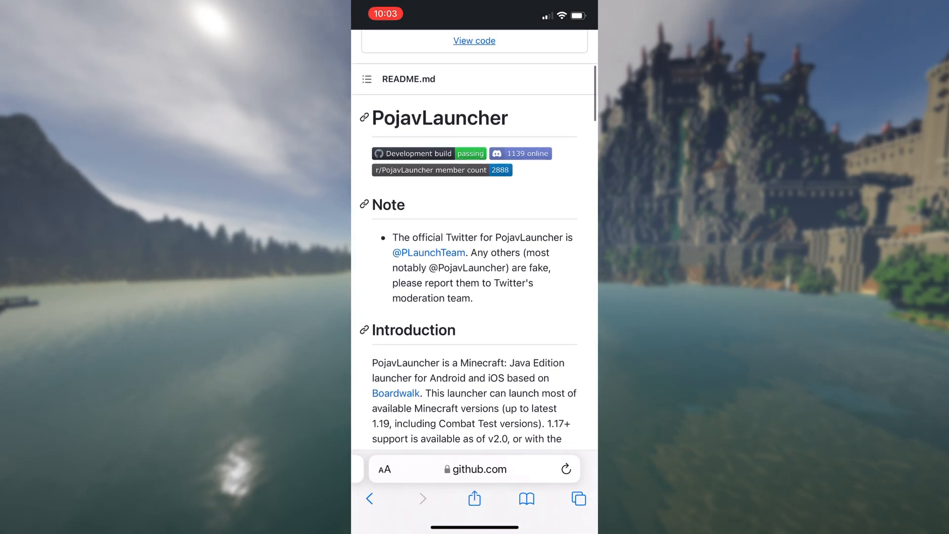
scroll(up, 3)
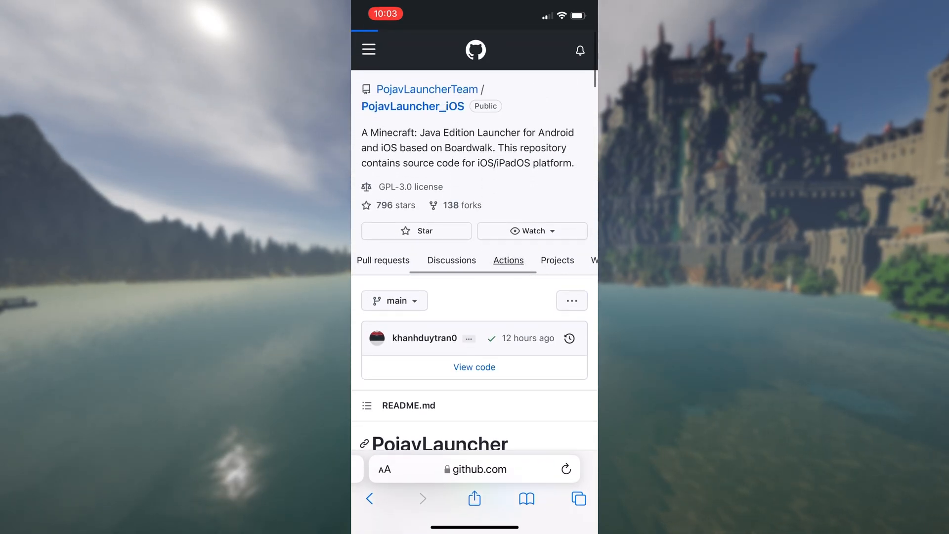
click(509, 260)
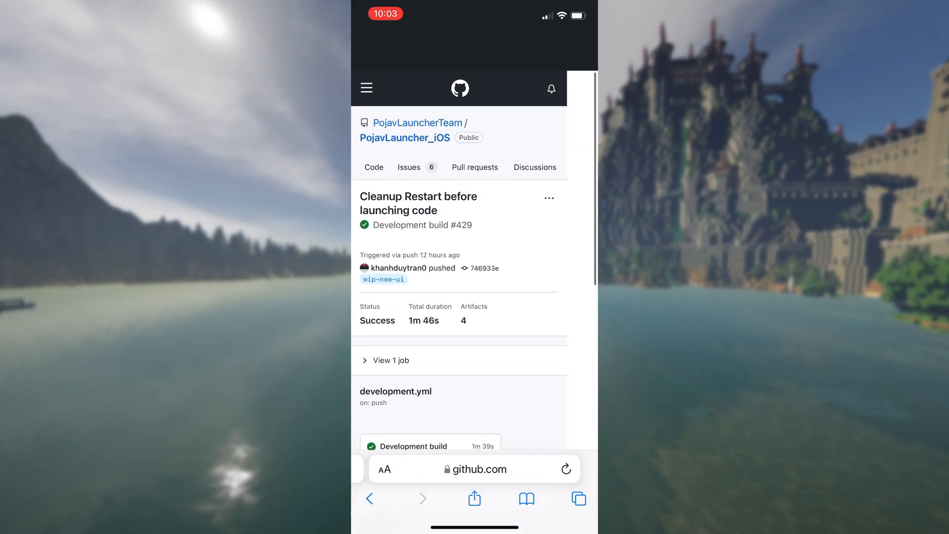
scroll(down, 3)
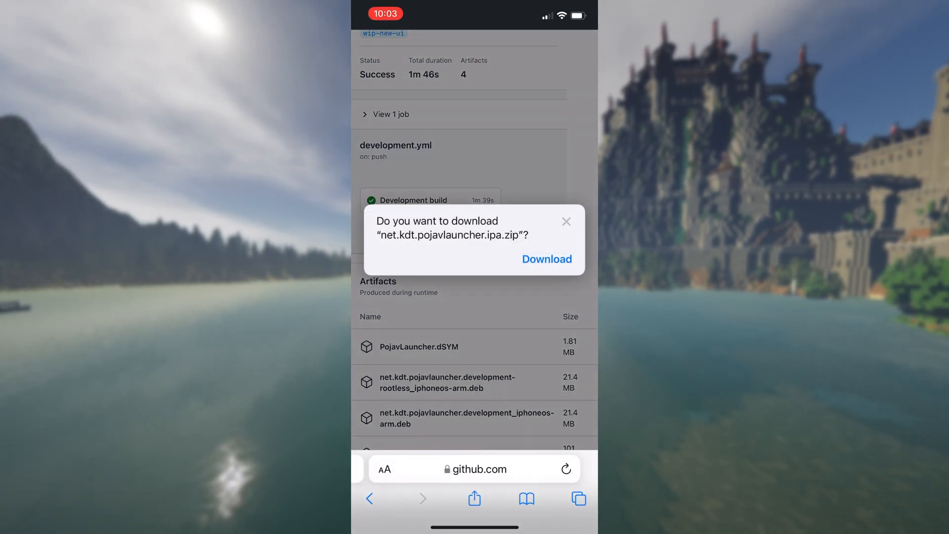
click(546, 259)
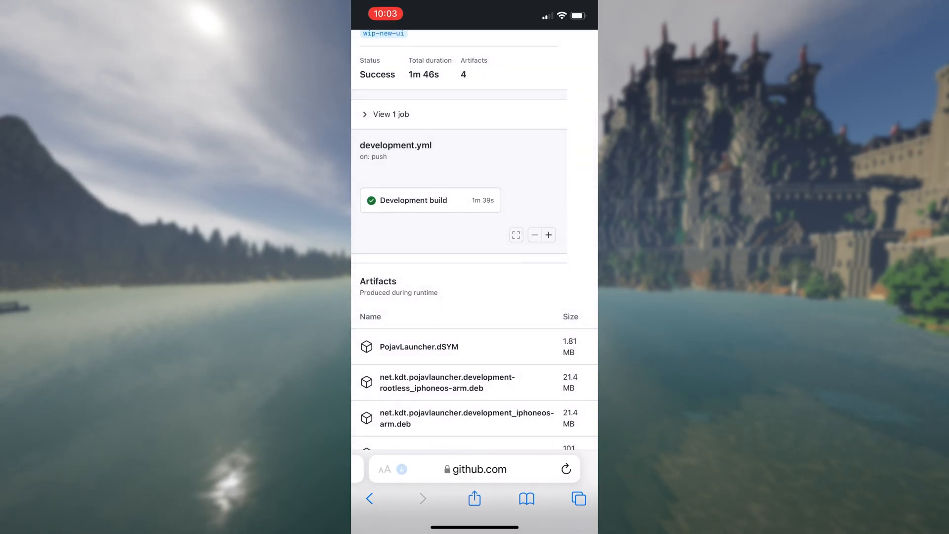
click(385, 469)
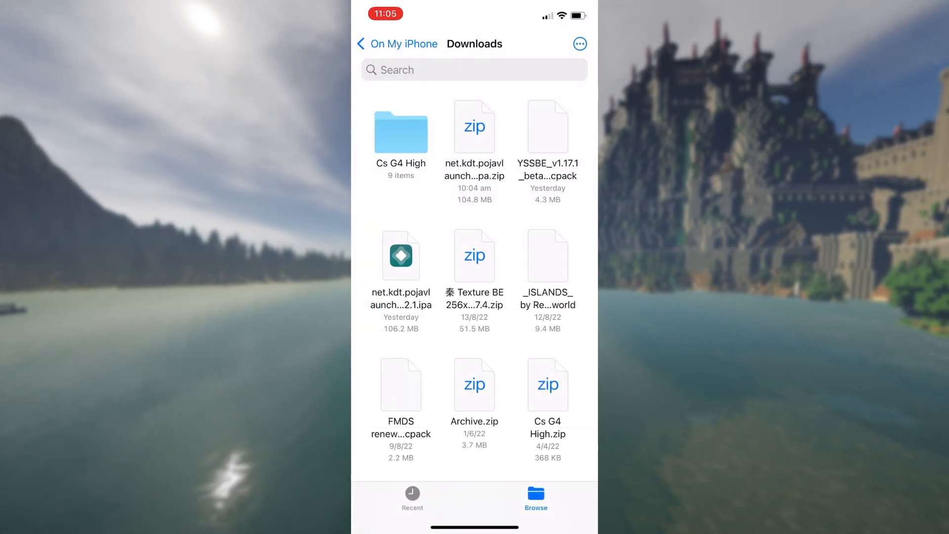
Step: Extract the downloaded PojavLauncher zip in the Downloads folder
click(400, 257)
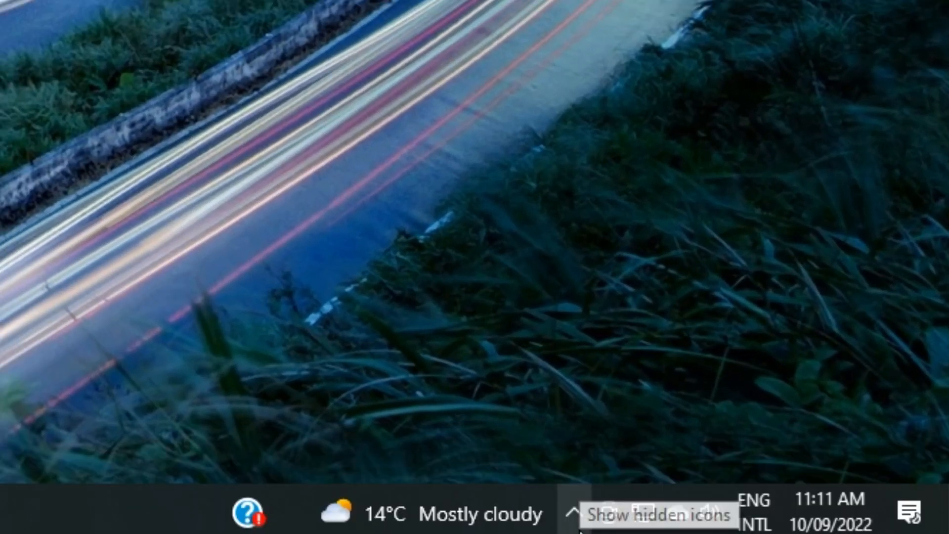
Step: Reveal the hidden taskbar tray icons to reach AltServer
click(573, 513)
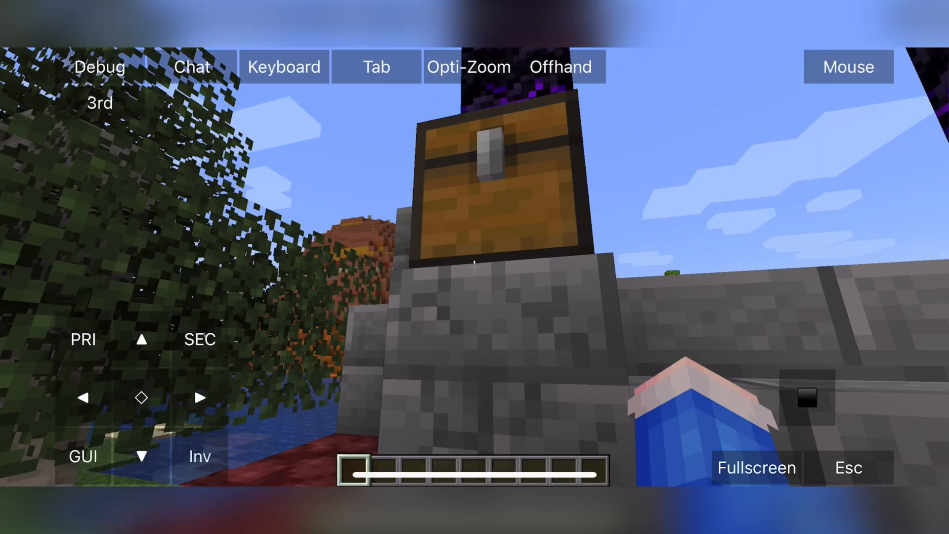
Step: Interact with the loaded world through the touch control overlay
click(476, 182)
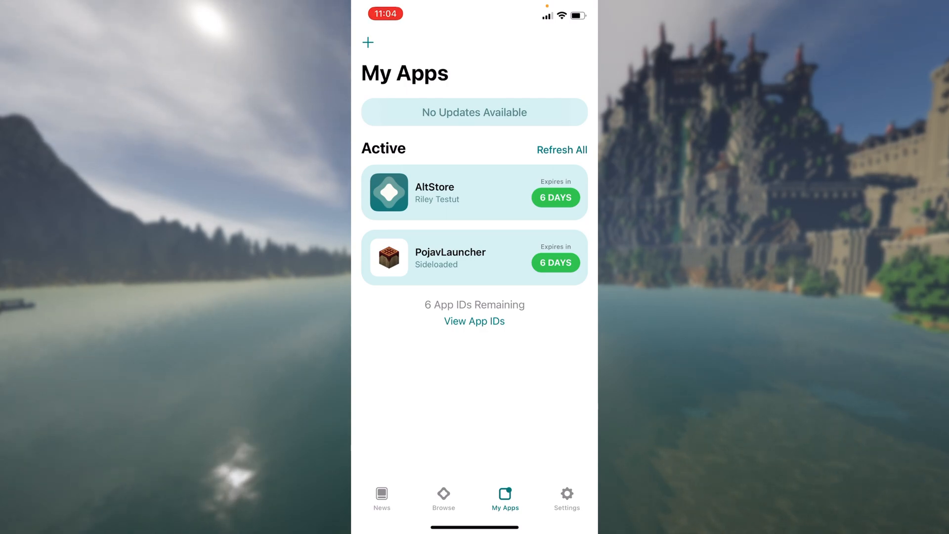
click(474, 257)
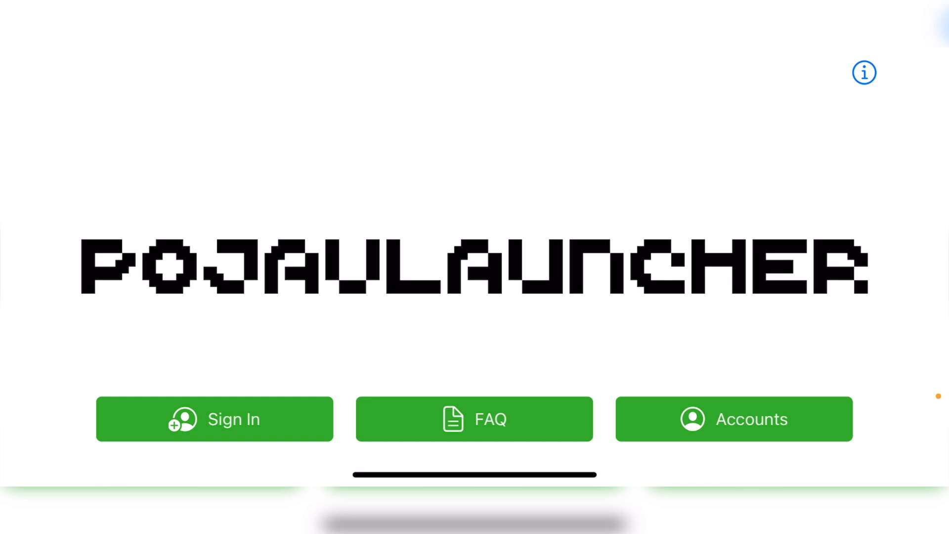
Step: Sign in to the launcher with a Microsoft account
click(865, 72)
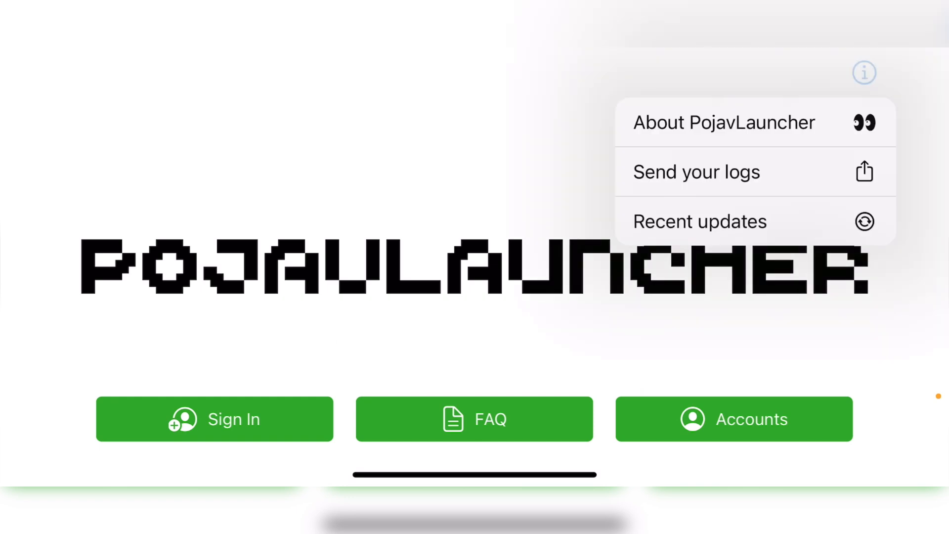
click(864, 72)
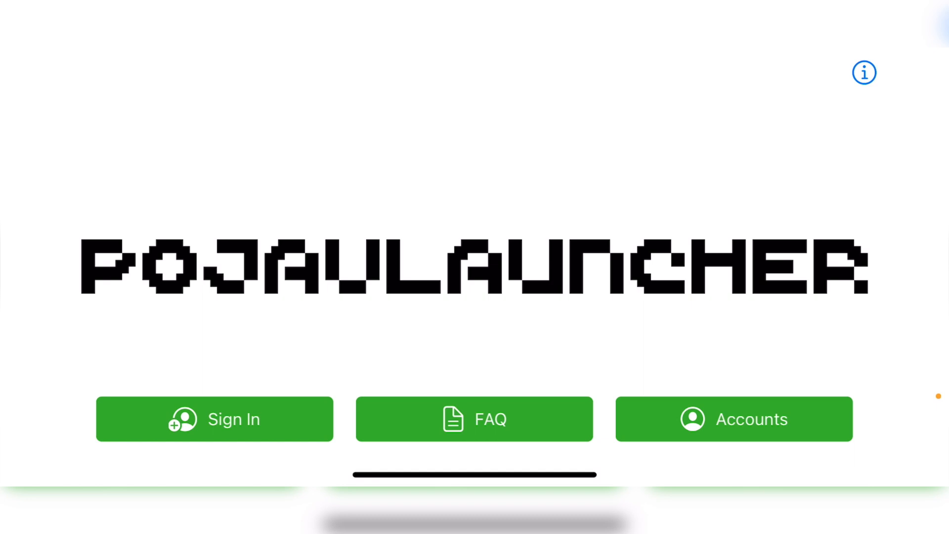
click(215, 419)
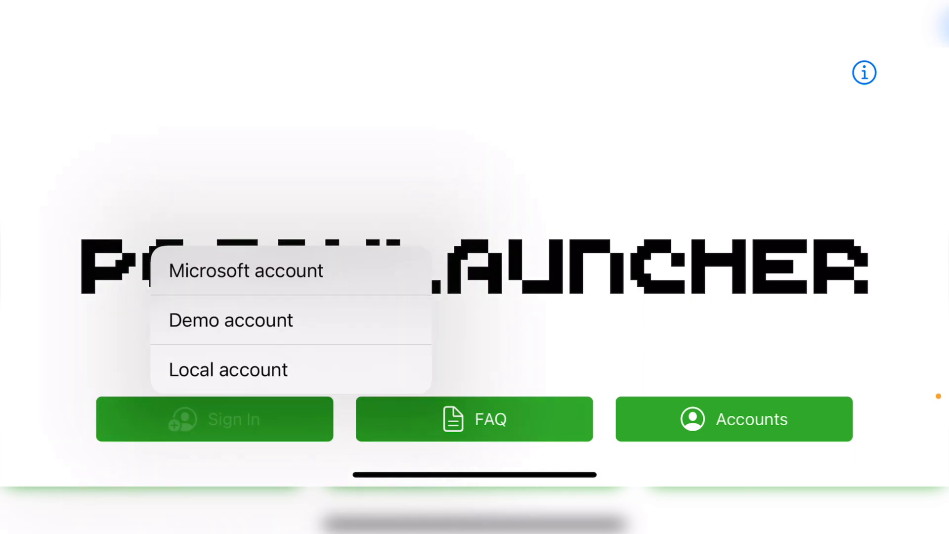
click(214, 420)
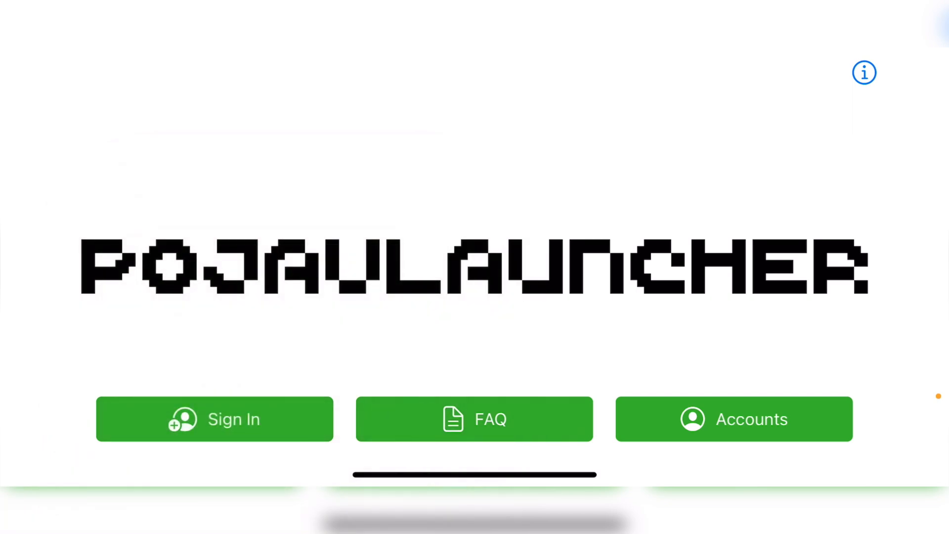
click(733, 419)
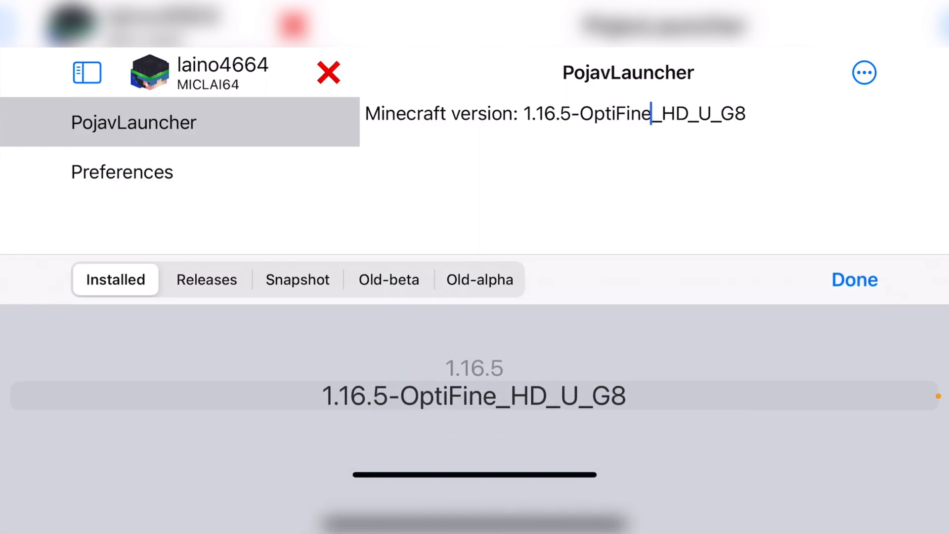
Step: Browse the Releases, beta, alpha and Installed lists and confirm 1.16.5 as the game version
click(207, 279)
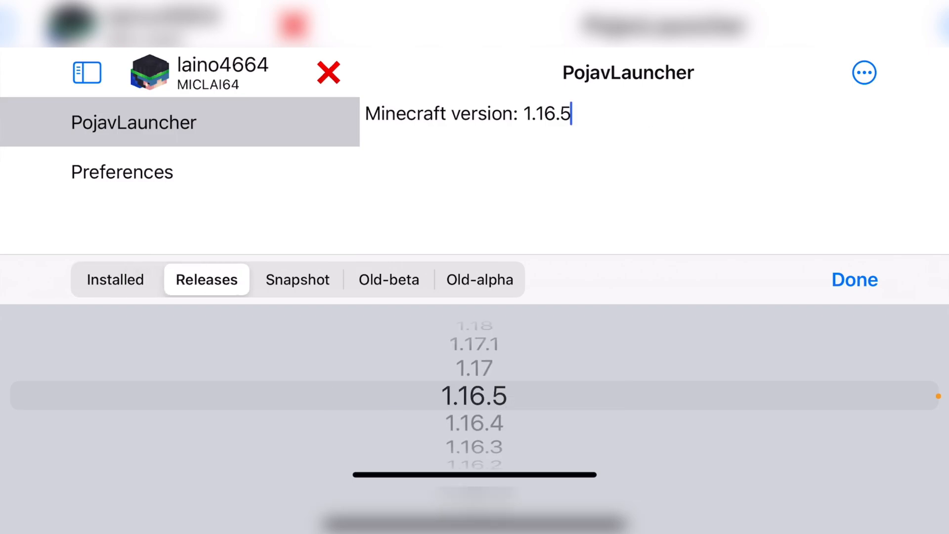
scroll(down, 3)
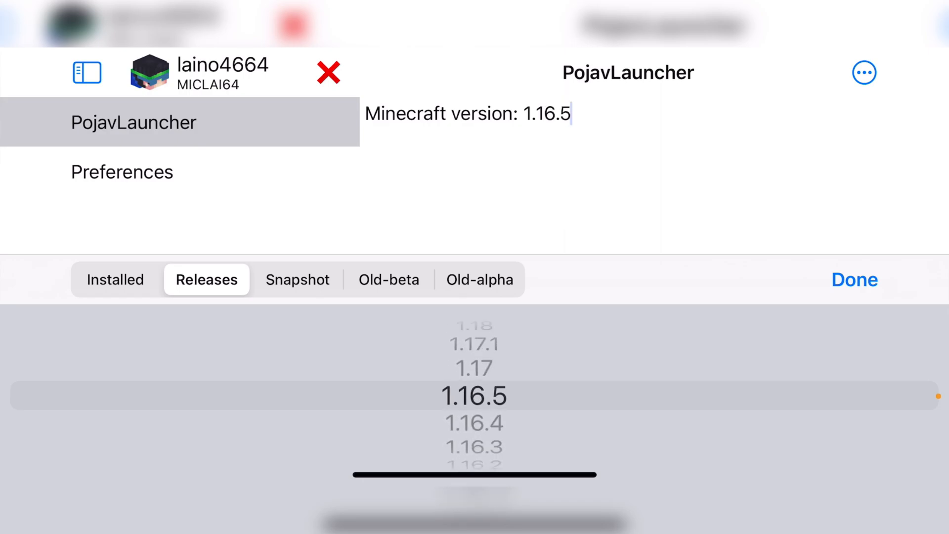
click(389, 279)
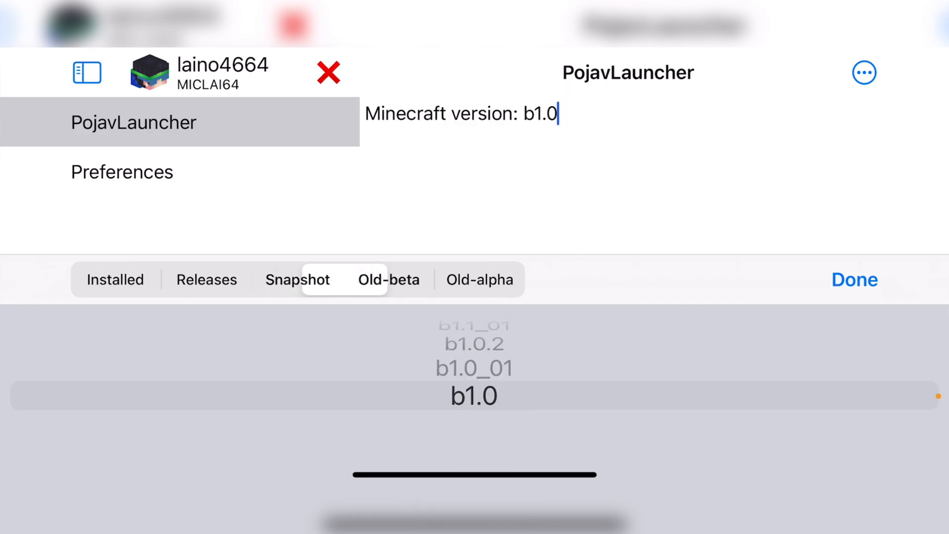
click(480, 278)
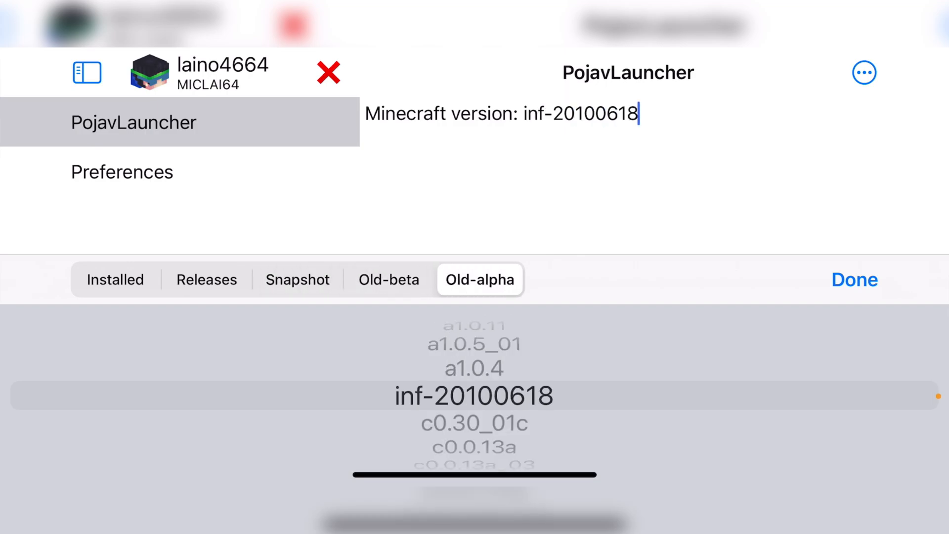
click(207, 279)
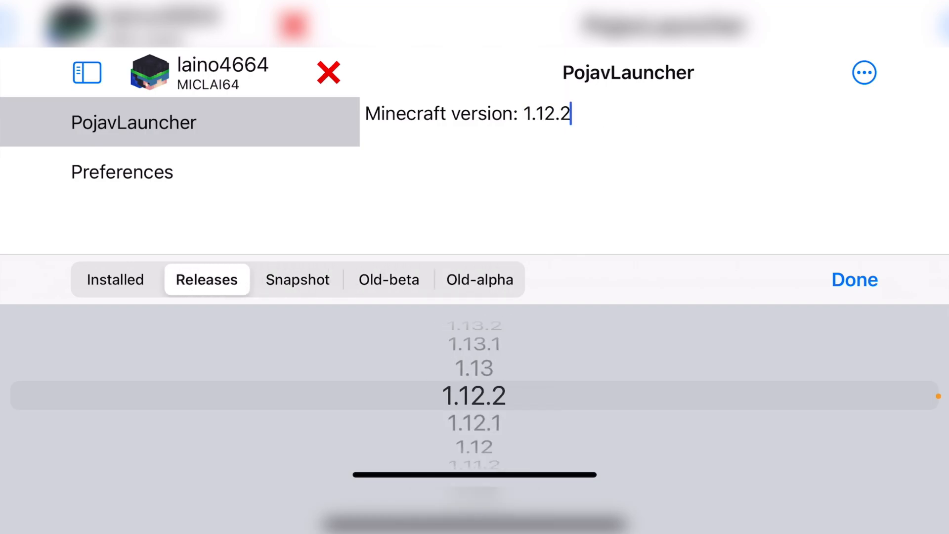
click(115, 279)
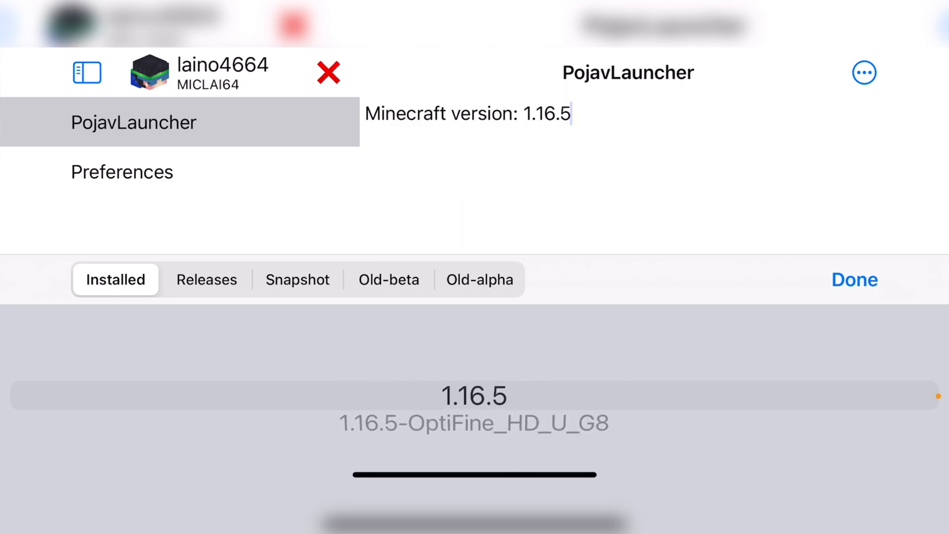
click(854, 279)
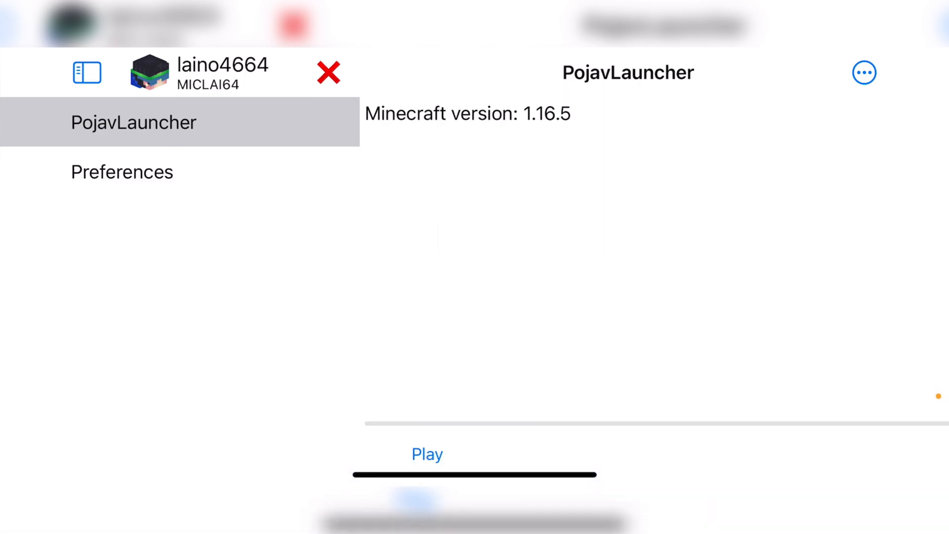
click(865, 72)
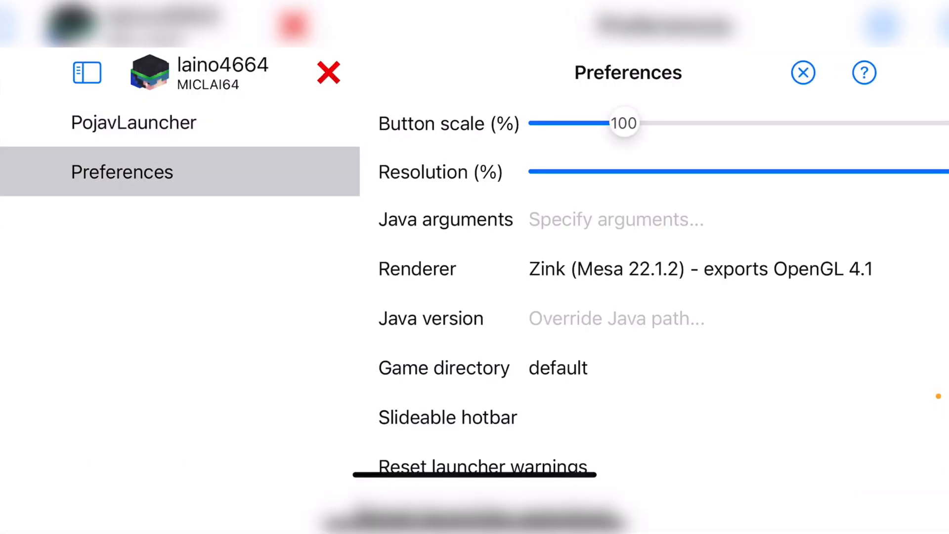
click(87, 72)
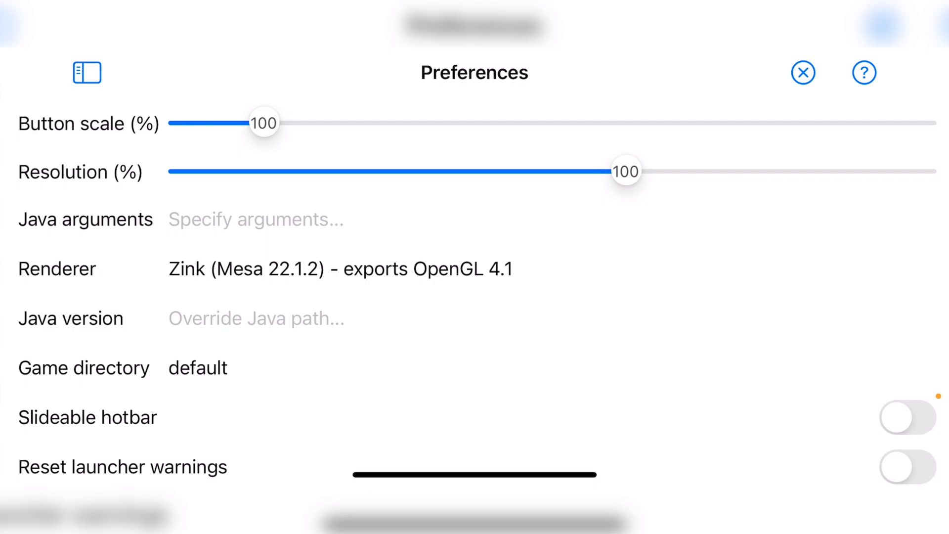
click(341, 269)
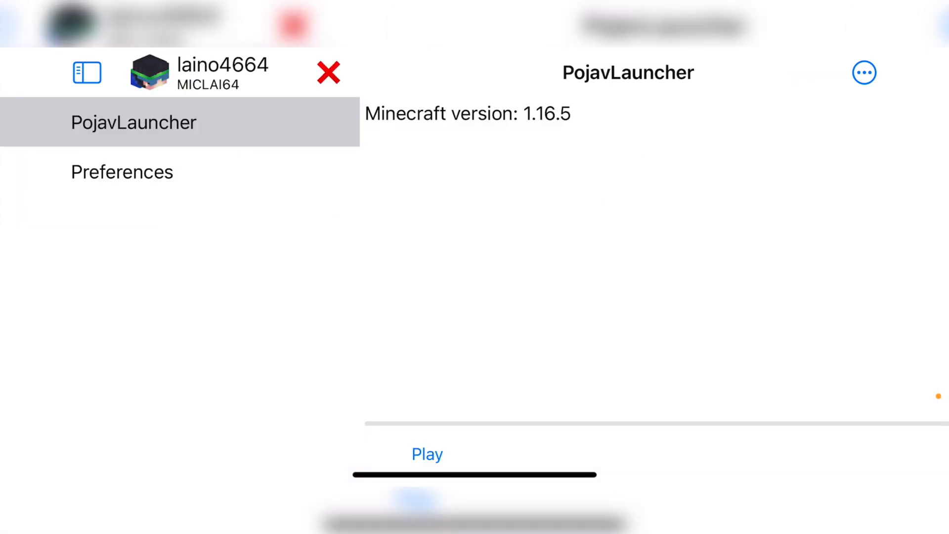
click(428, 454)
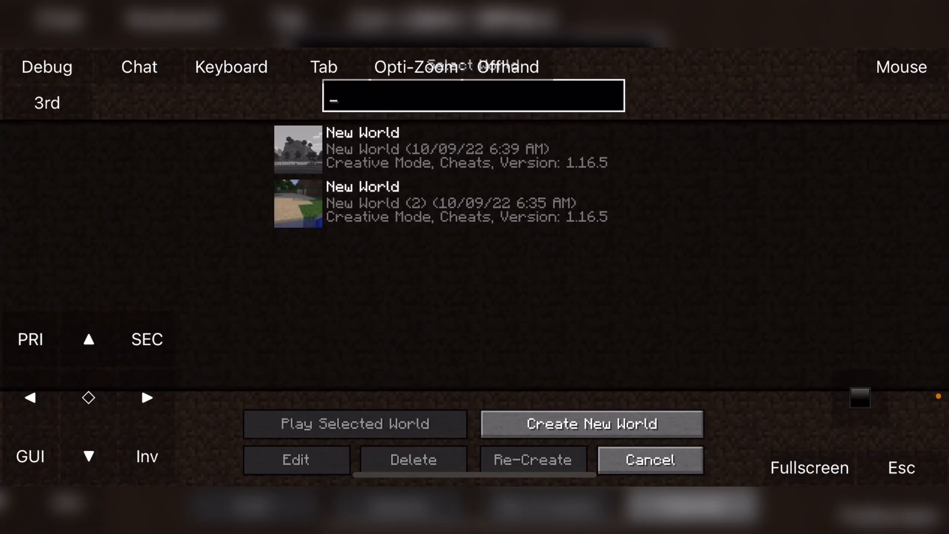
Step: Create a new world in Creative mode with cheats on
click(590, 423)
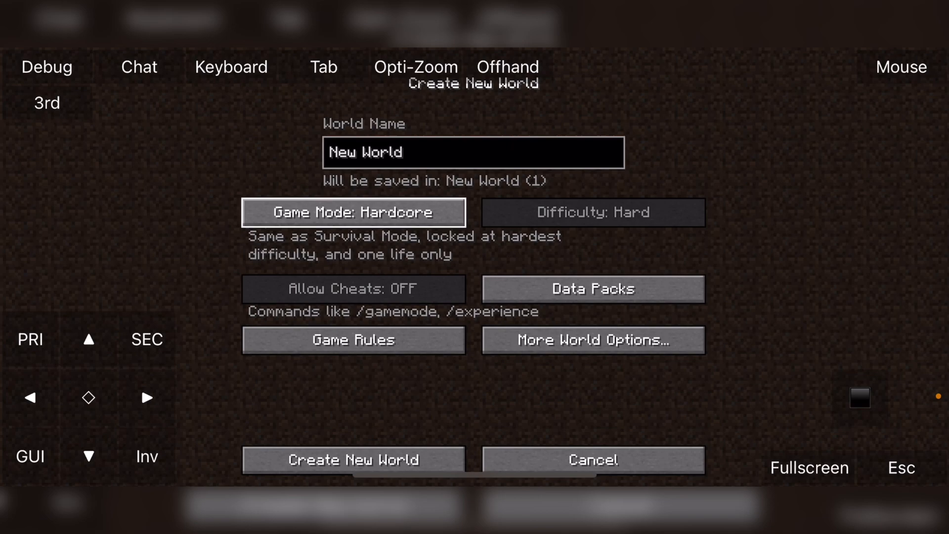
click(353, 211)
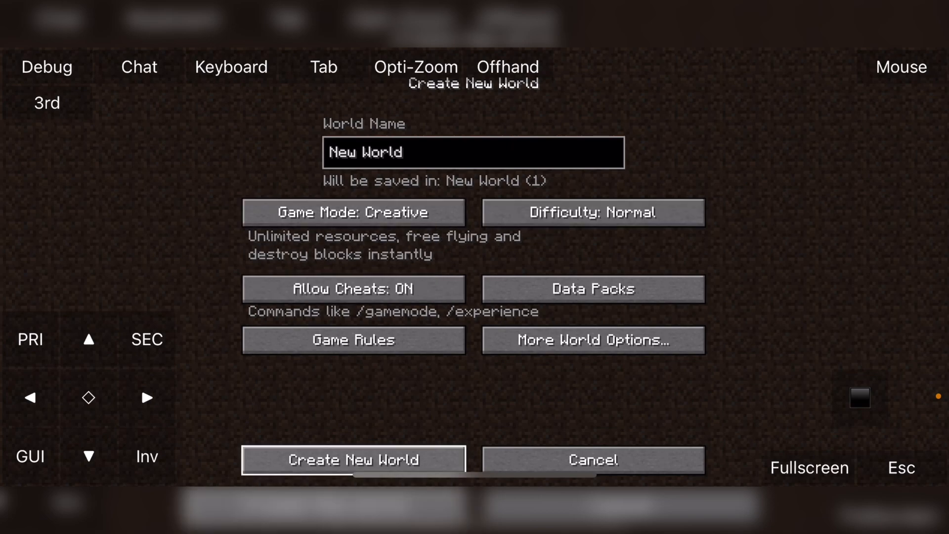
click(353, 460)
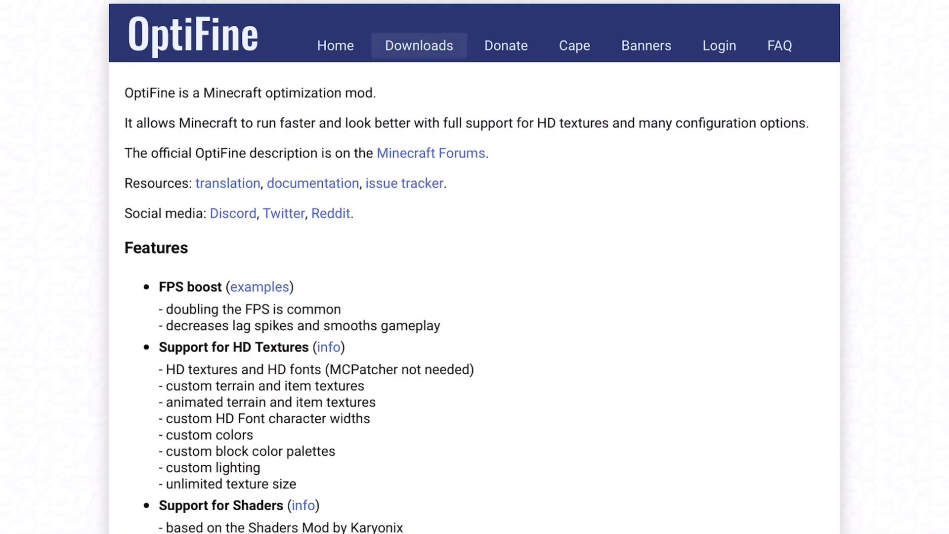
Step: Request the OptiFine 1.16.5 HD U G8 file from the Downloads page
click(418, 45)
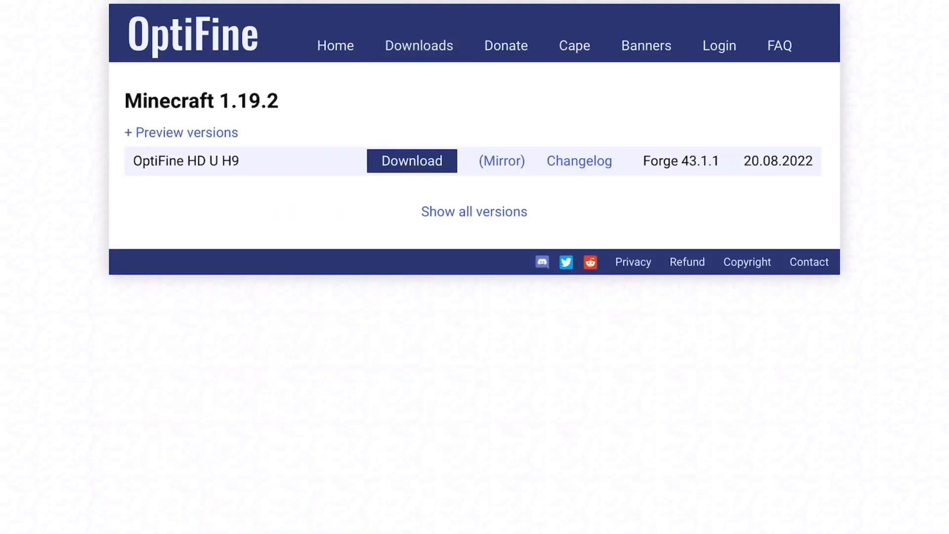
scroll(down, 3)
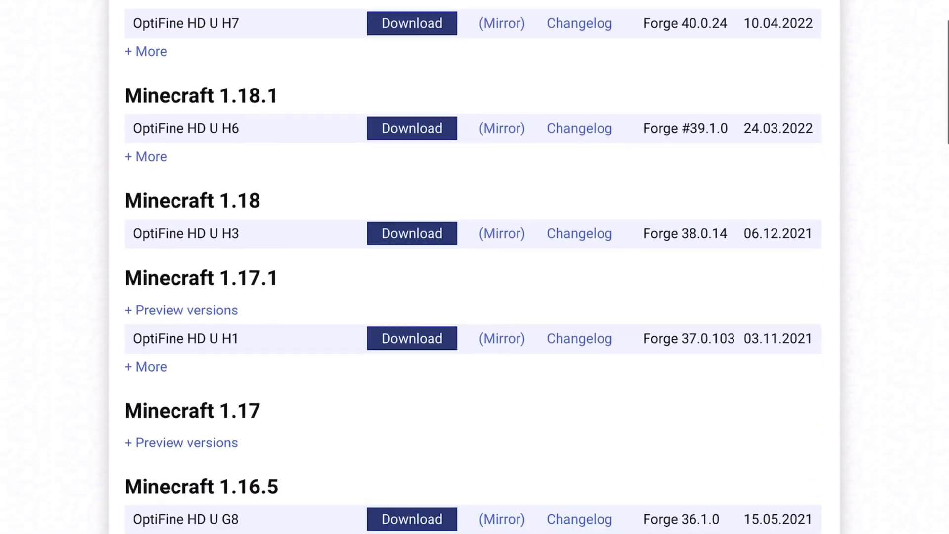
scroll(down, 3)
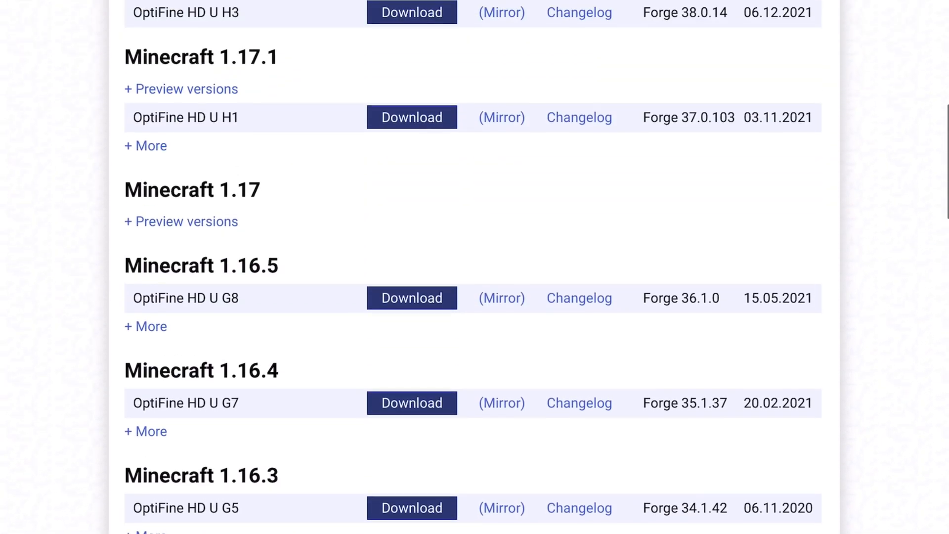
scroll(down, 3)
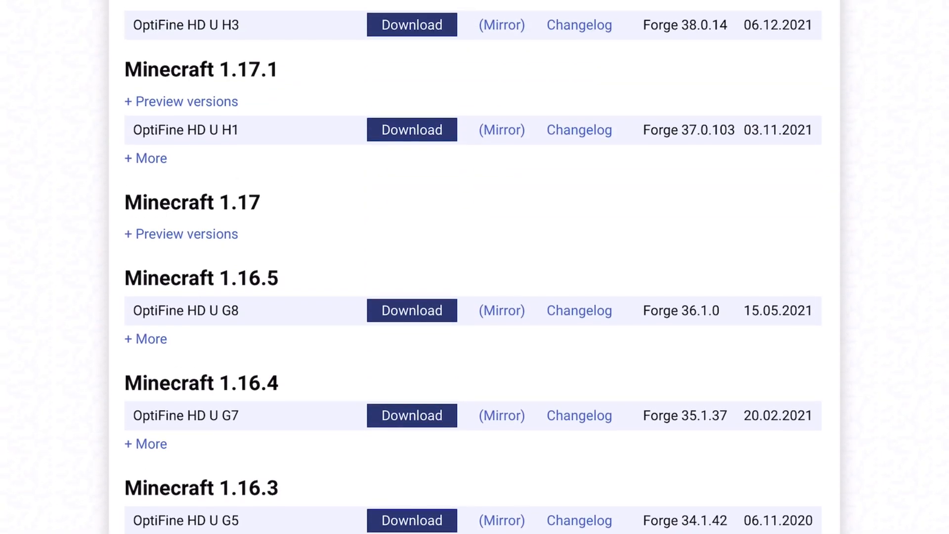
click(411, 25)
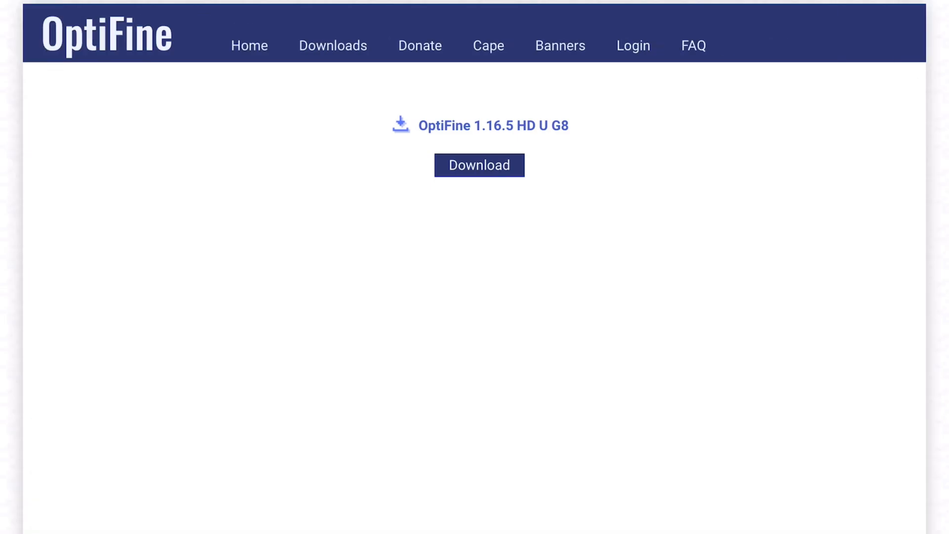
click(479, 165)
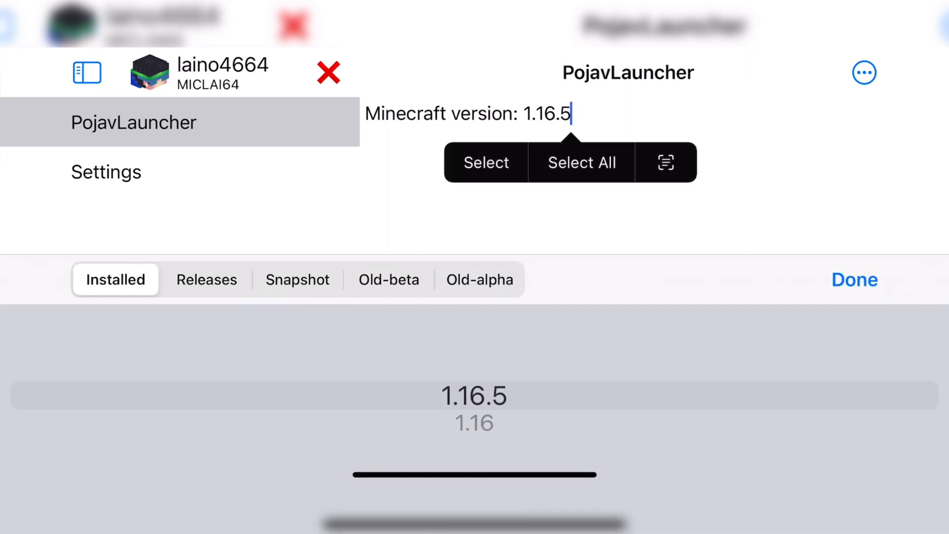
Step: Run the OptiFine jar via Launch a mod installer, then launch Minecraft 1.16.5-OptiFine_HD_U_G8
click(864, 73)
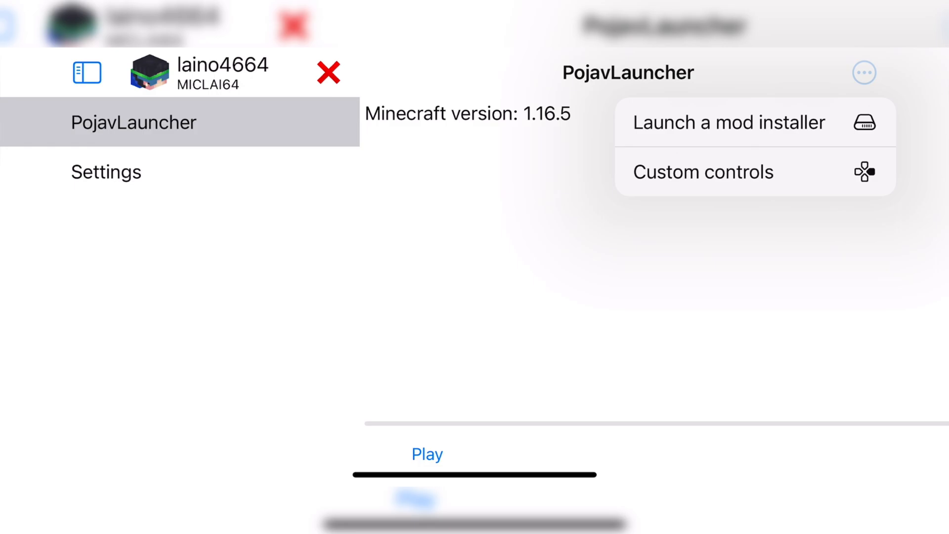
click(728, 123)
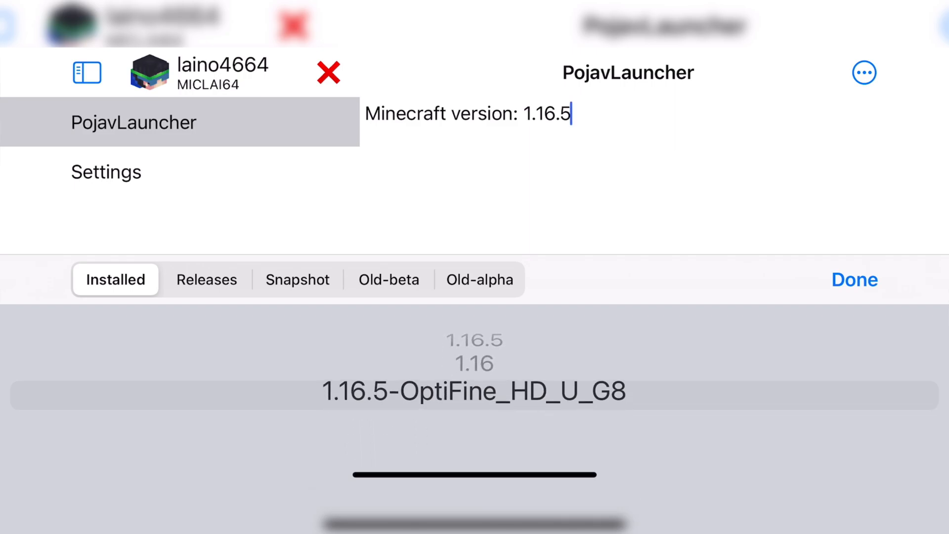
click(855, 279)
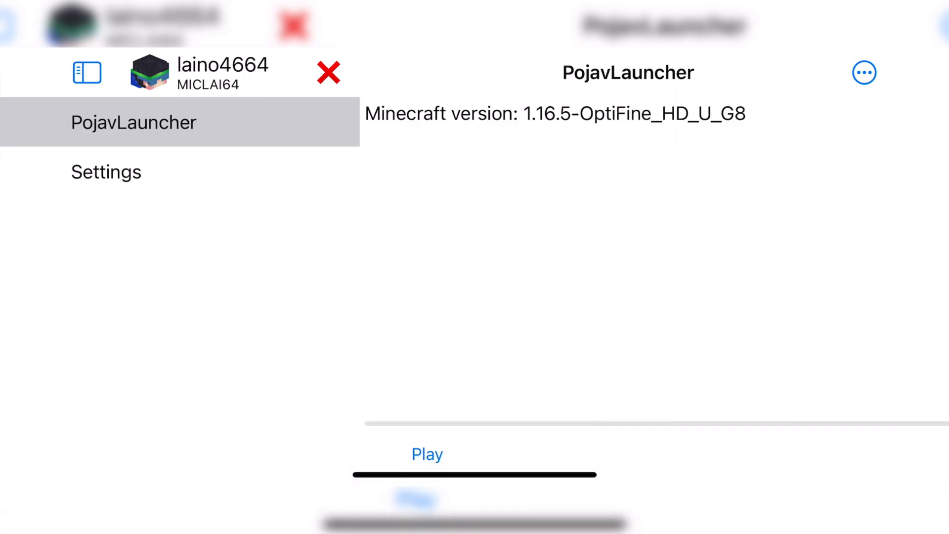
click(427, 454)
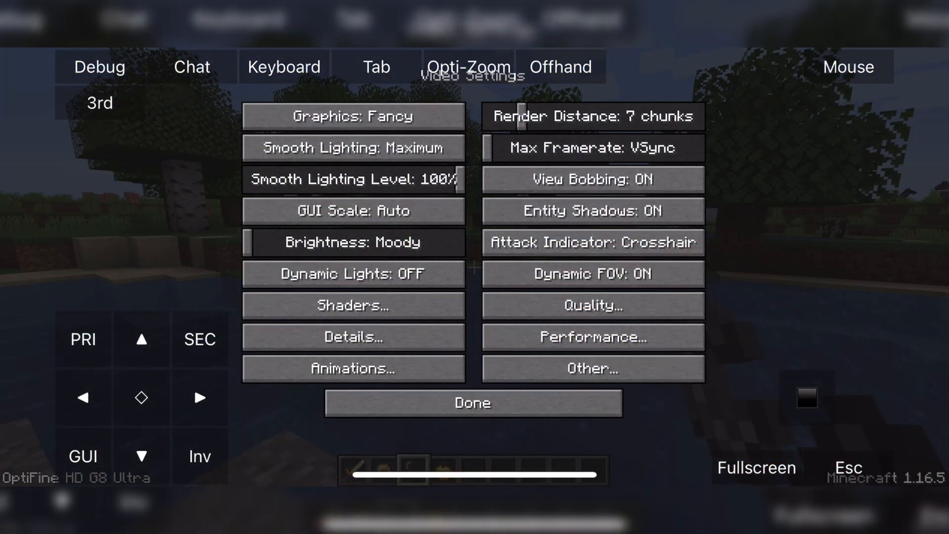
Step: Review OptiFine's Video Settings in-game, then return to the world via Done
click(592, 336)
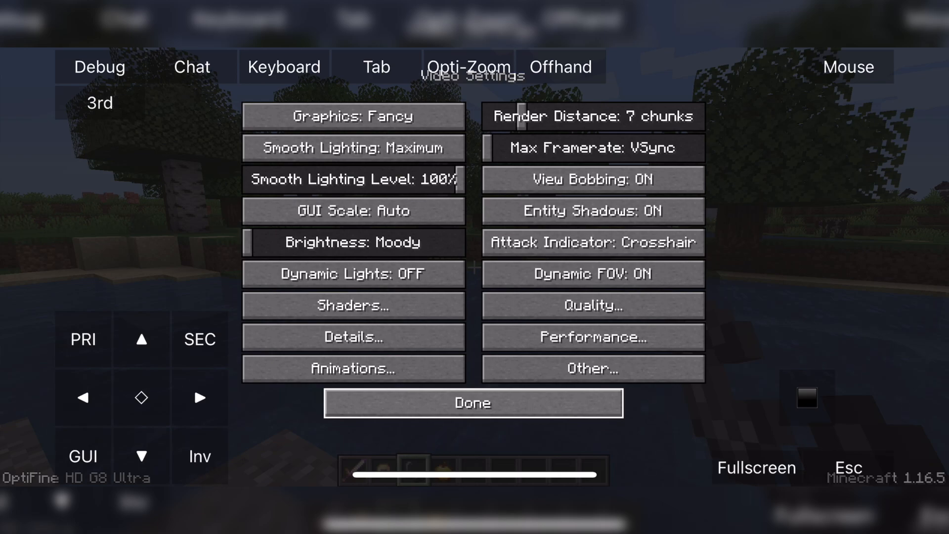
click(473, 402)
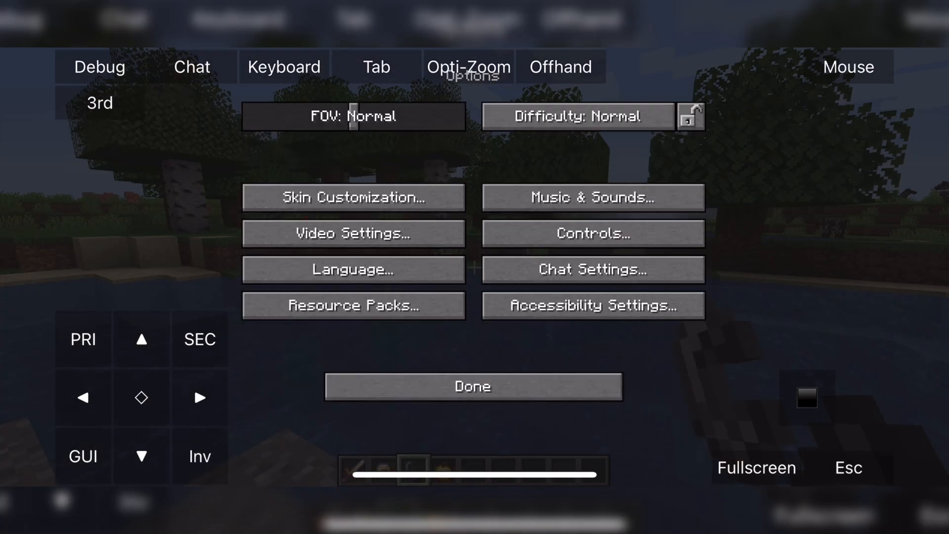
click(472, 386)
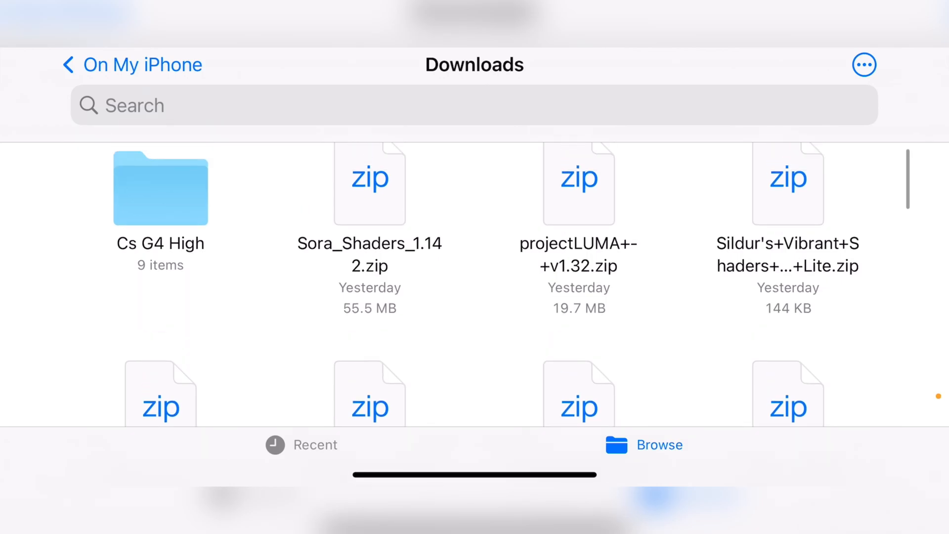
Step: Select SuperDuperVanilla.zip and Chocapic13 V6 Lite.zip in Downloads and start copying them to another folder
scroll(down, 3)
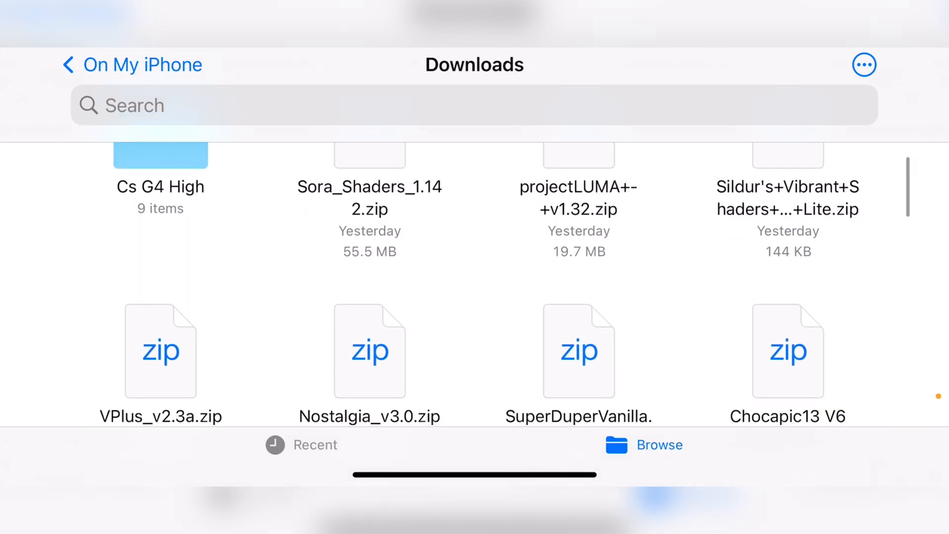
click(864, 65)
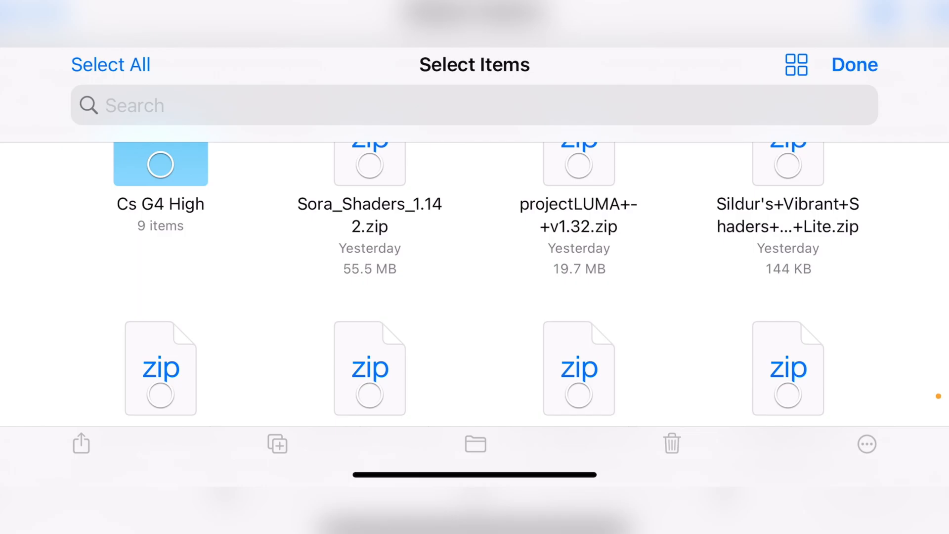
click(578, 277)
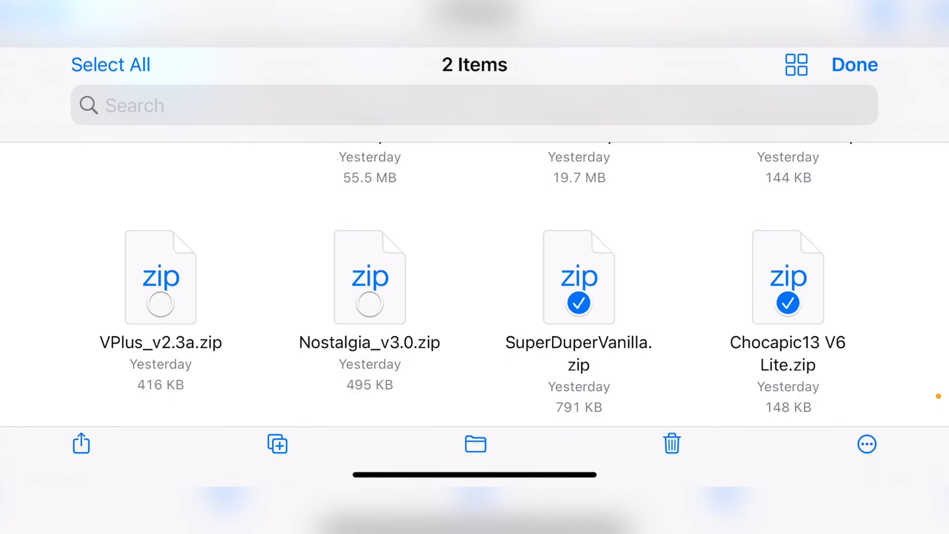
click(867, 444)
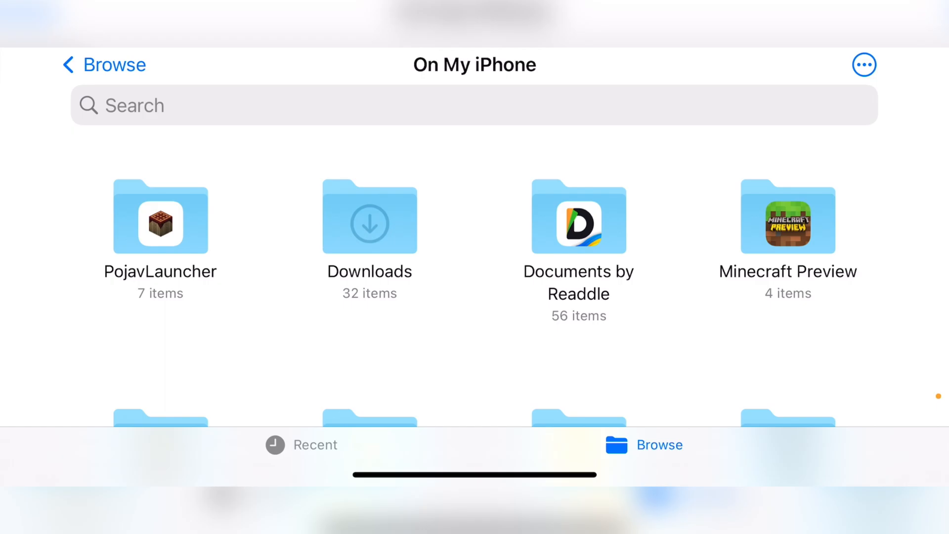
Step: Navigate into PojavLauncher > instances > default > shaderpacks and browse its nine shader packs
double_click(160, 217)
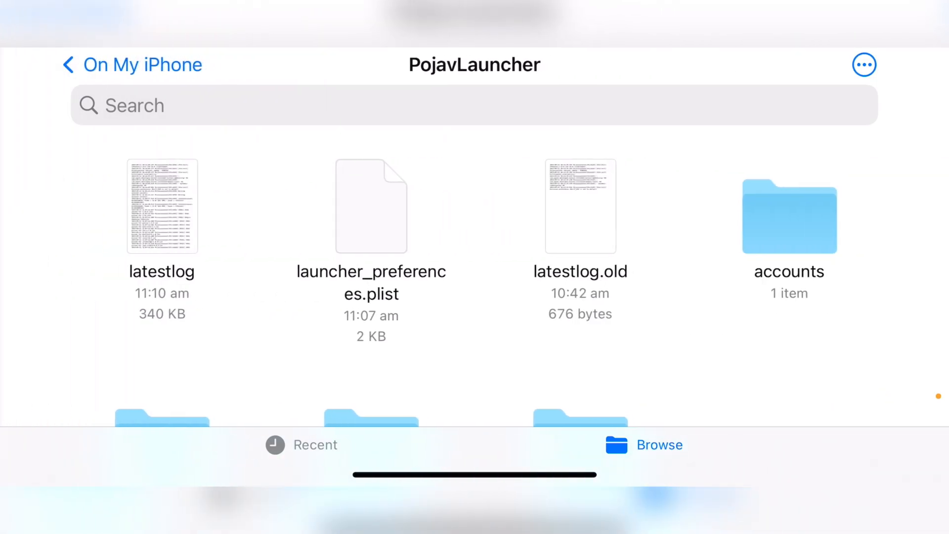
scroll(down, 3)
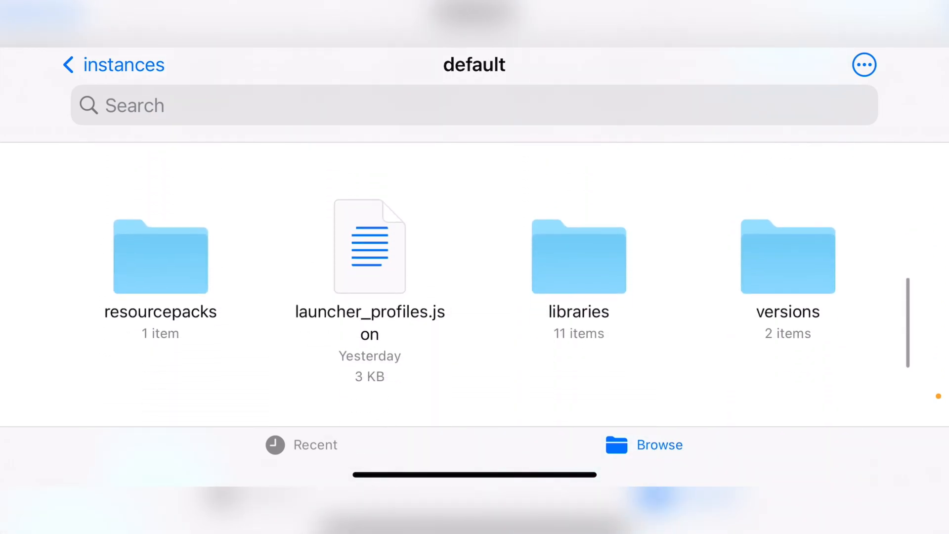
scroll(down, 3)
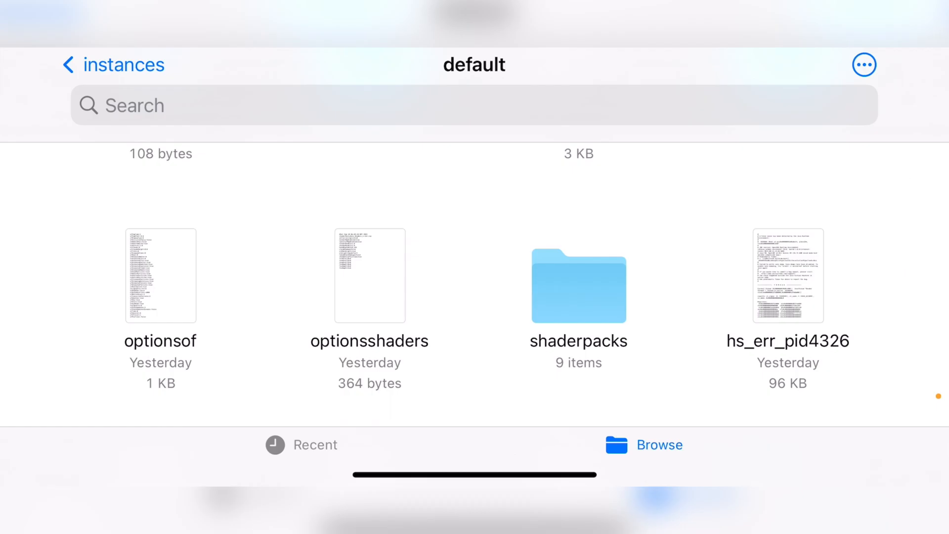
click(578, 284)
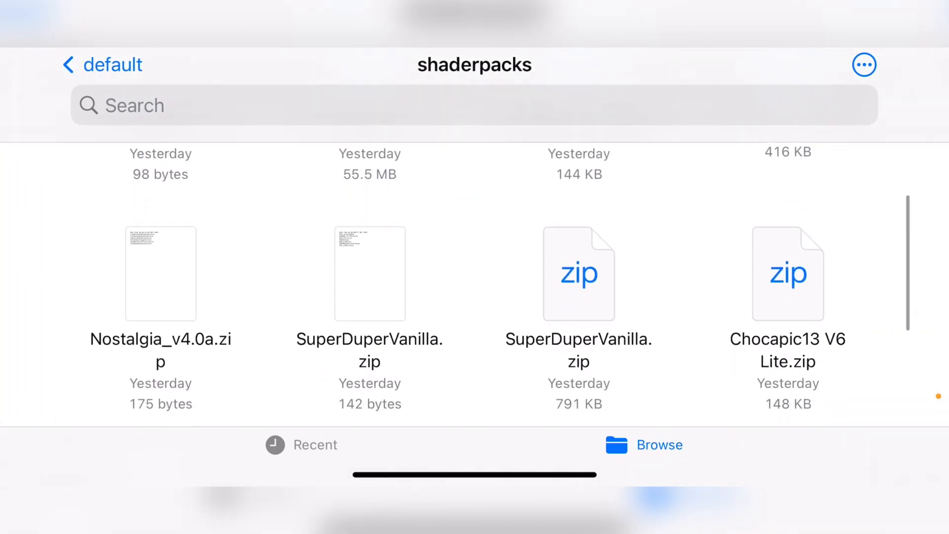
scroll(down, 3)
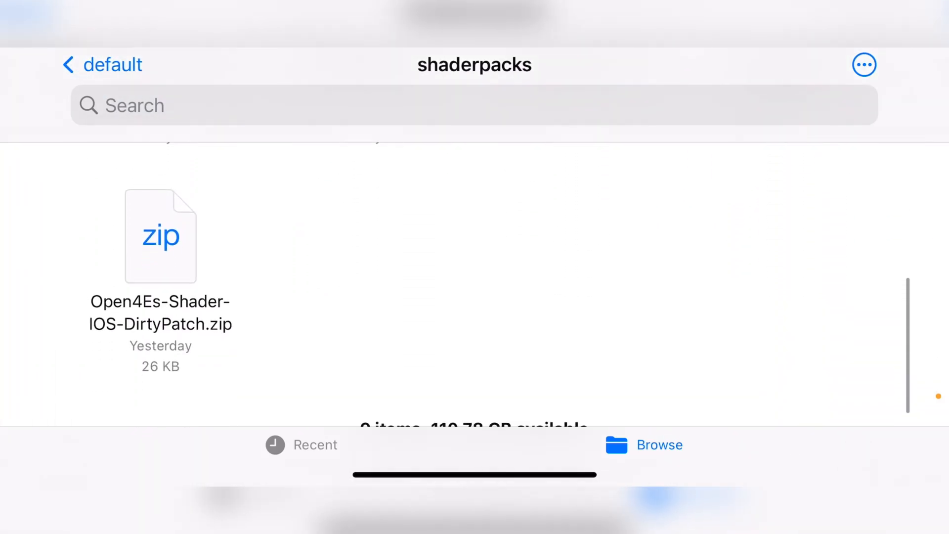
scroll(down, 3)
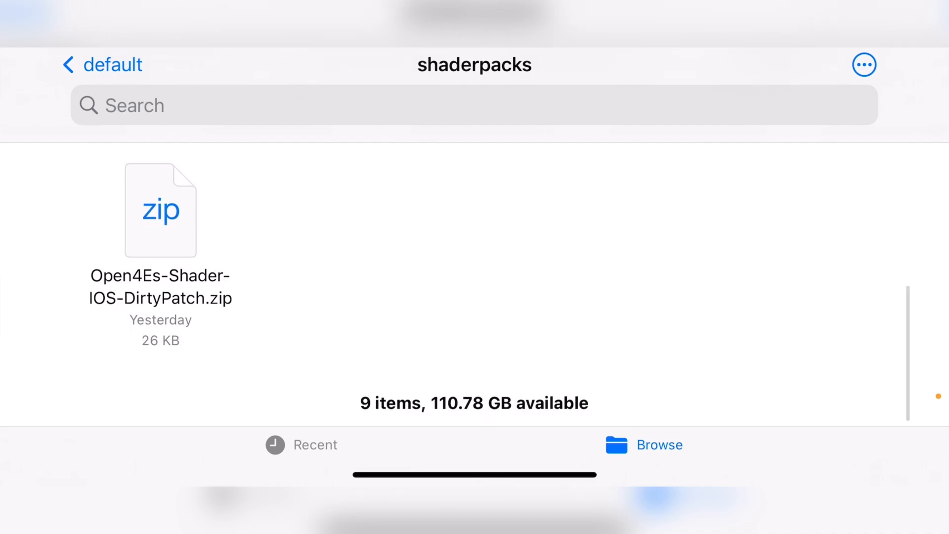
scroll(down, 3)
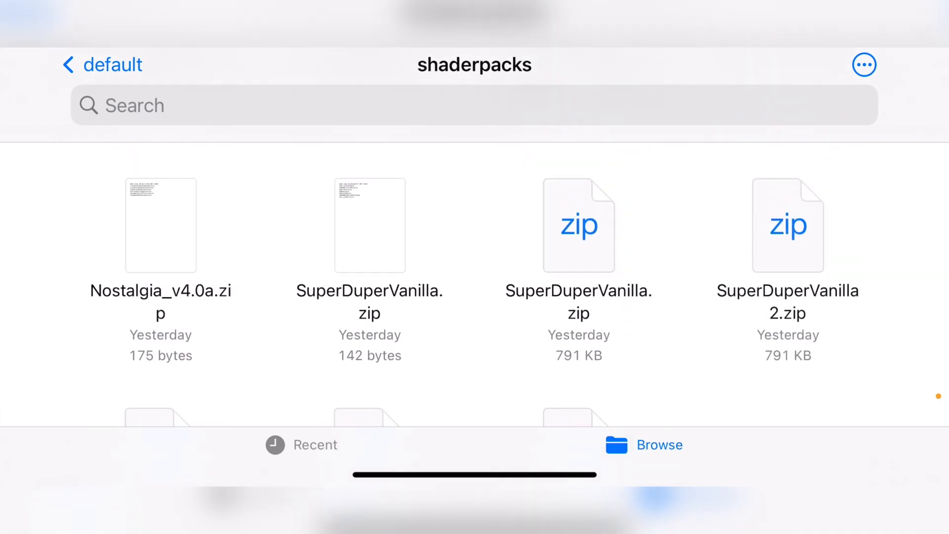
scroll(down, 3)
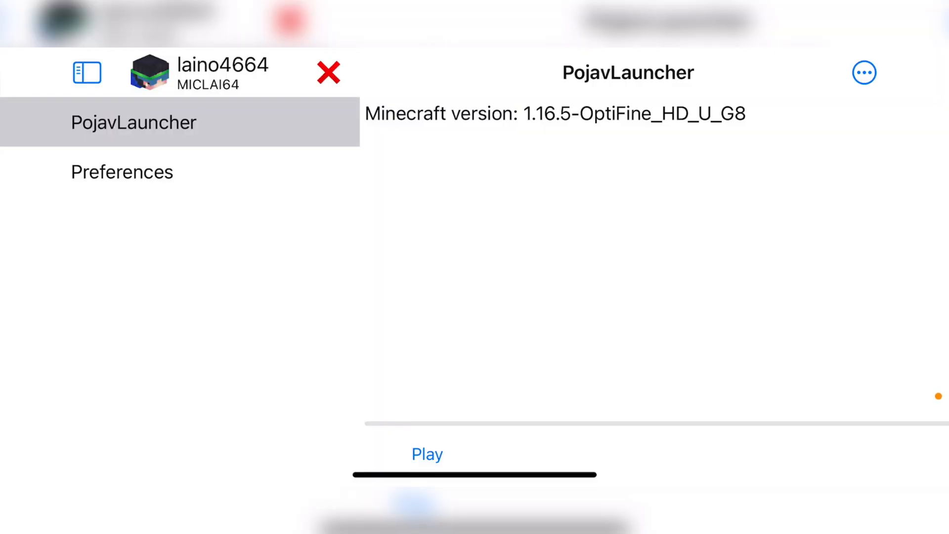
Step: In Preferences, switch the renderer from gl4es to Zink (Mesa 22.1.2) - exports OpenGL 4.1
click(122, 172)
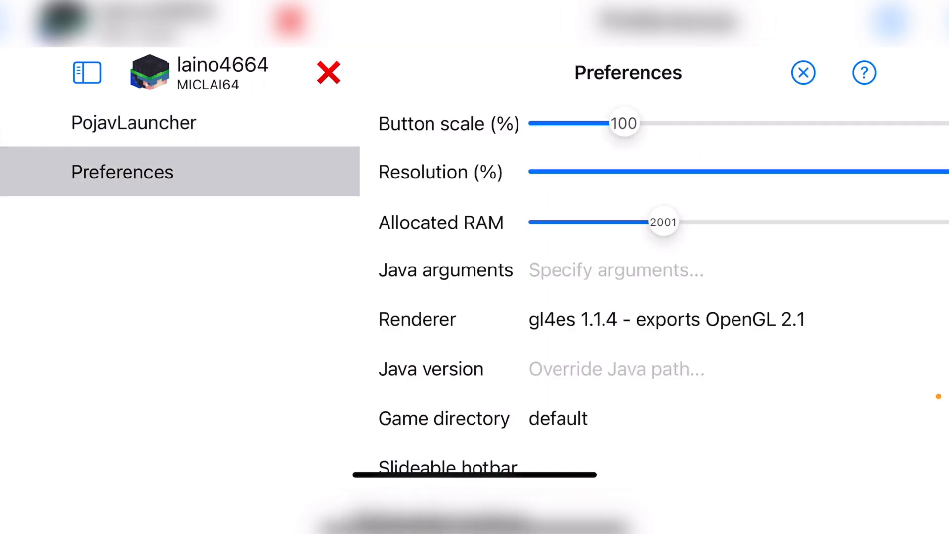
click(666, 320)
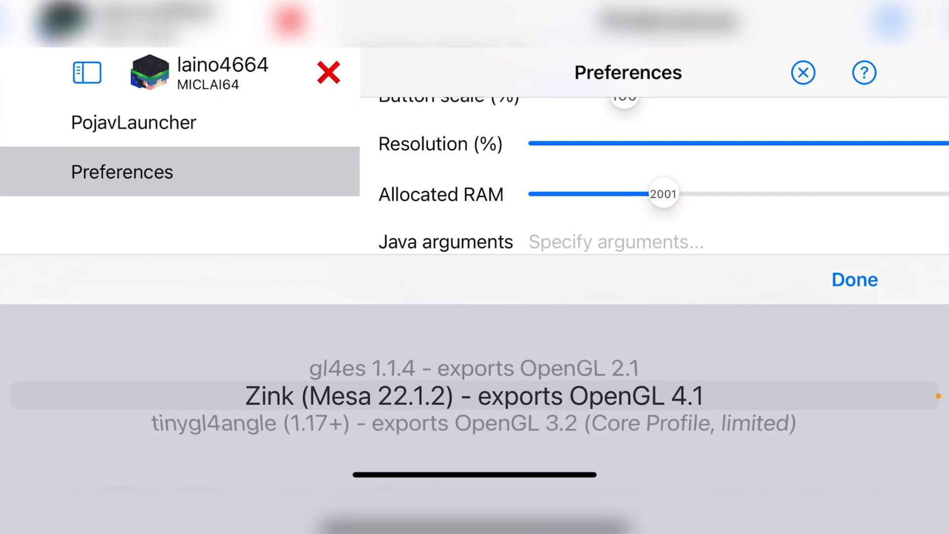
click(474, 396)
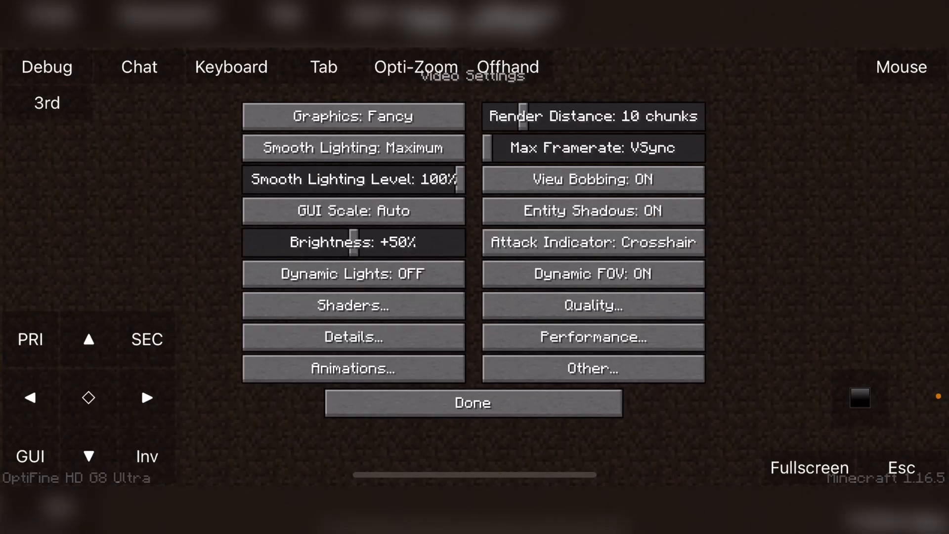
Step: Close Video Settings and Options to reveal the world rendering with reflective shader water
click(353, 306)
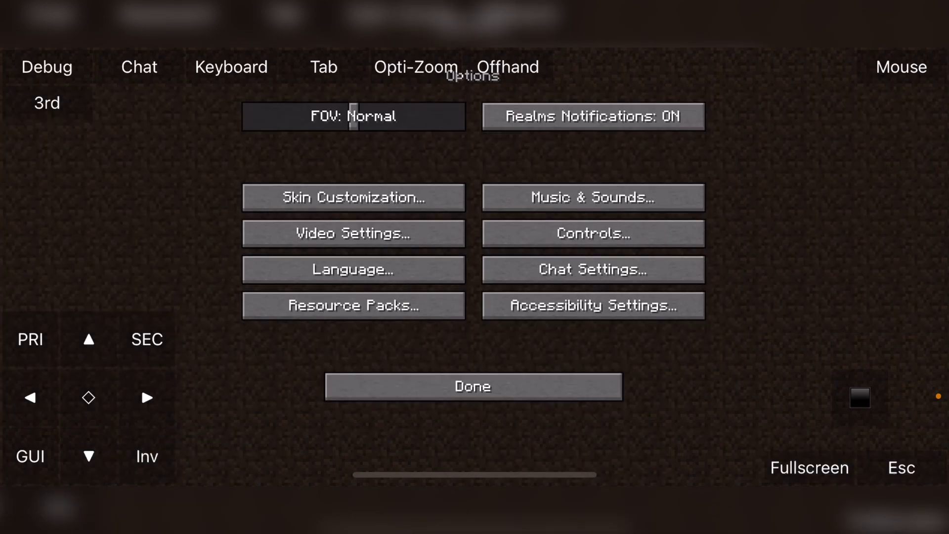
click(473, 387)
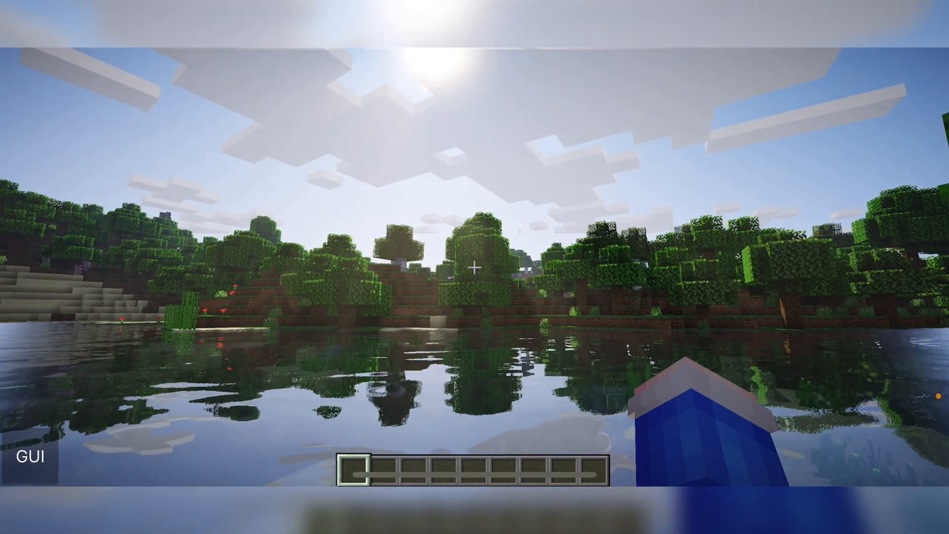
Step: Activate Sildur's Vibrant Shaders v1.40 Lite in the Shaders list and return to the pink-tinted world
key(Escape)
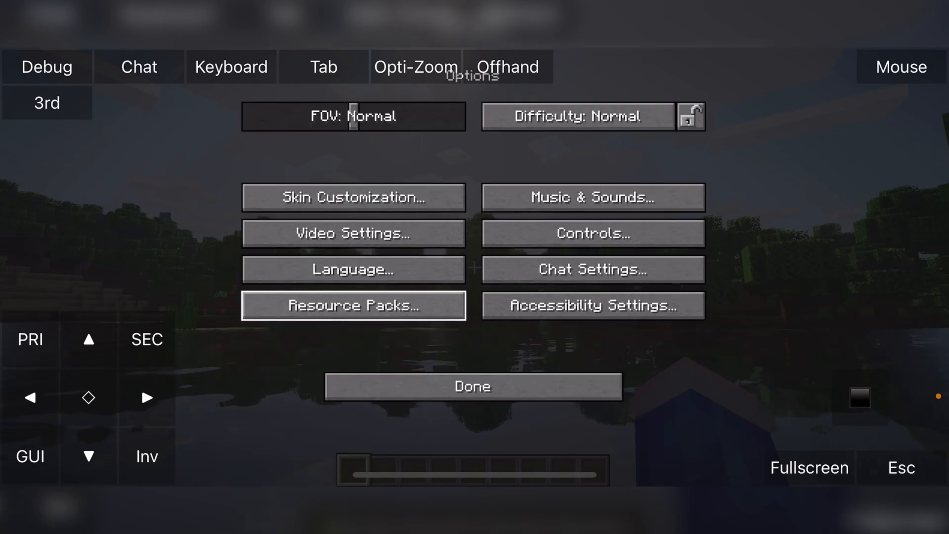
click(353, 233)
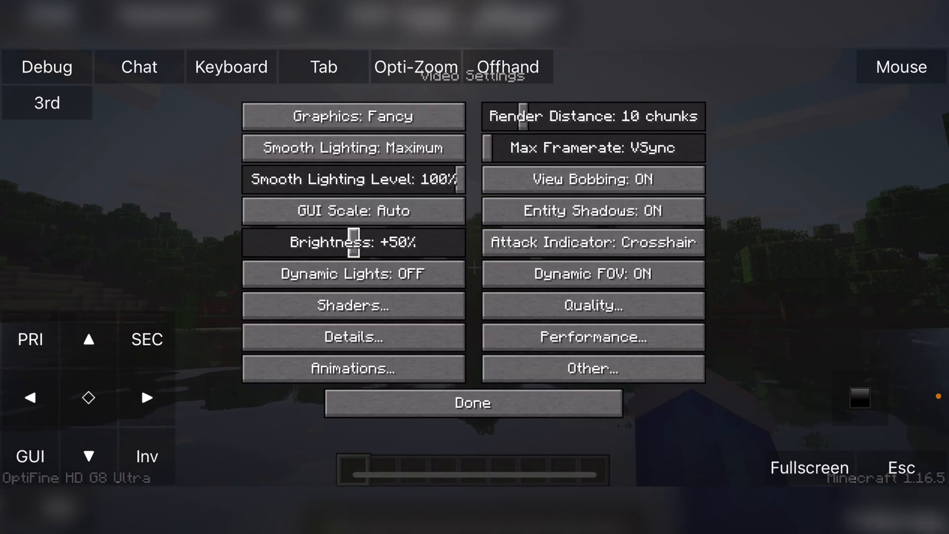
click(353, 306)
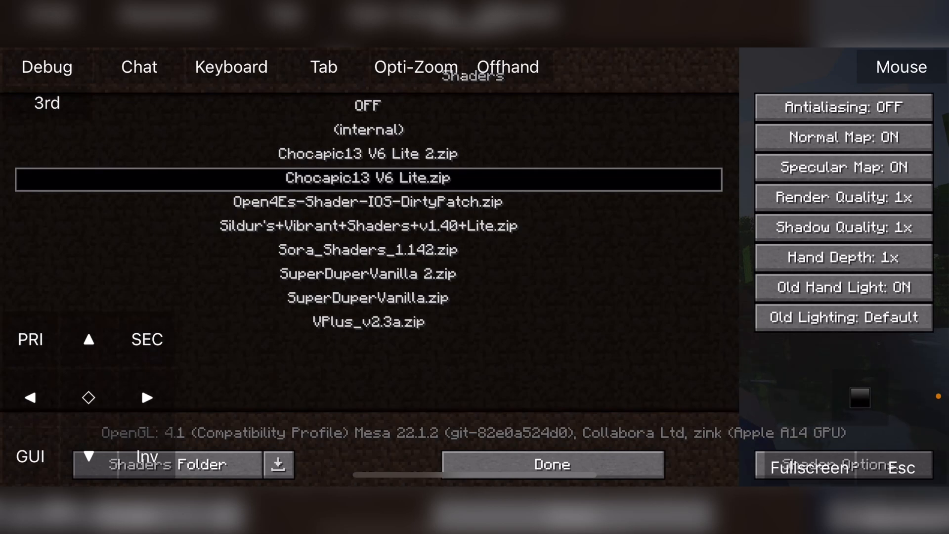
click(368, 225)
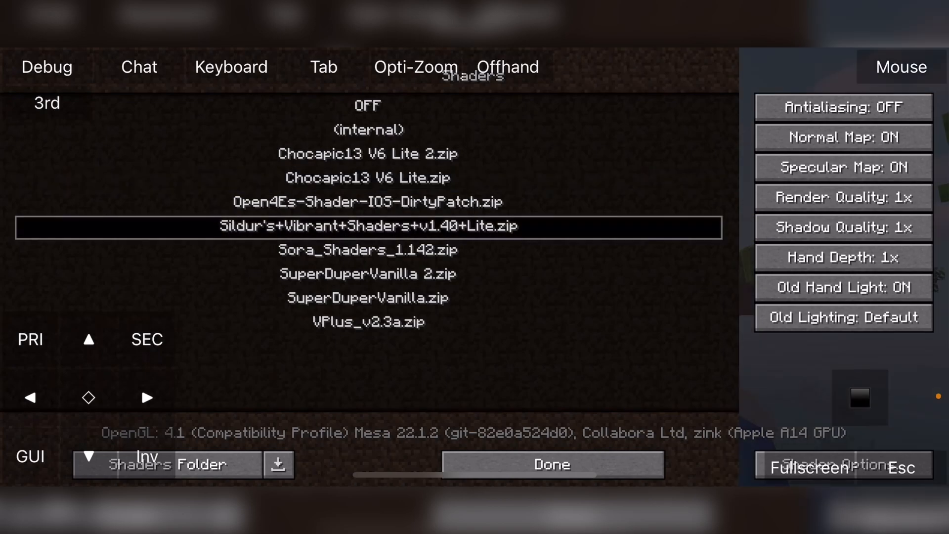
click(549, 465)
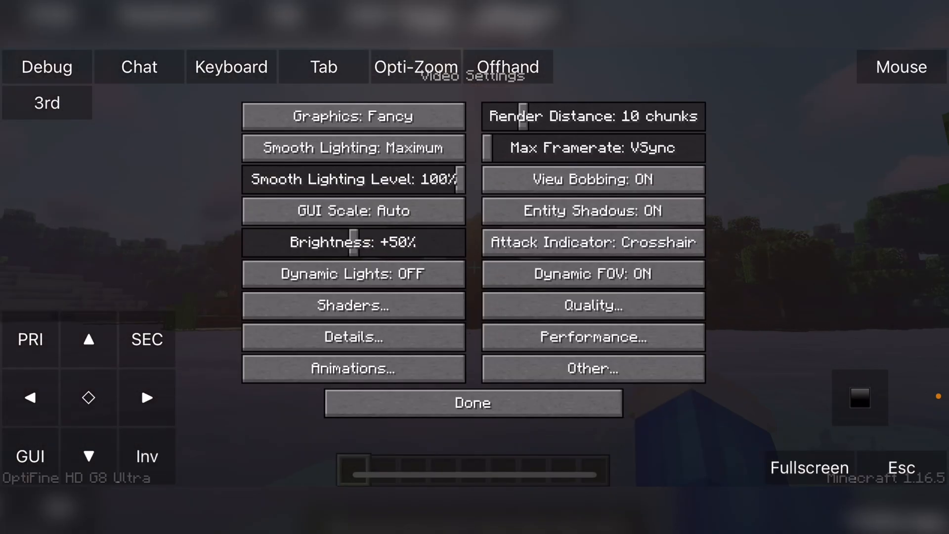
click(473, 403)
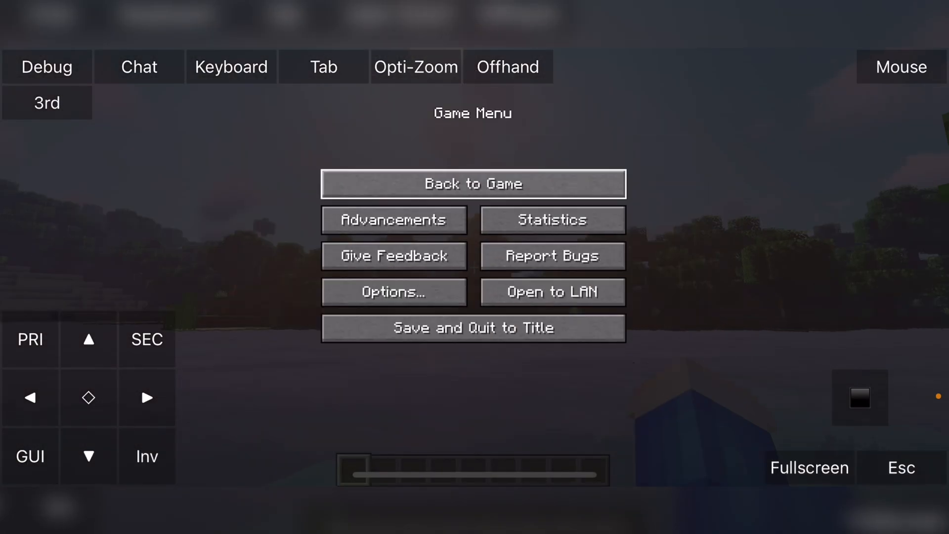
click(473, 184)
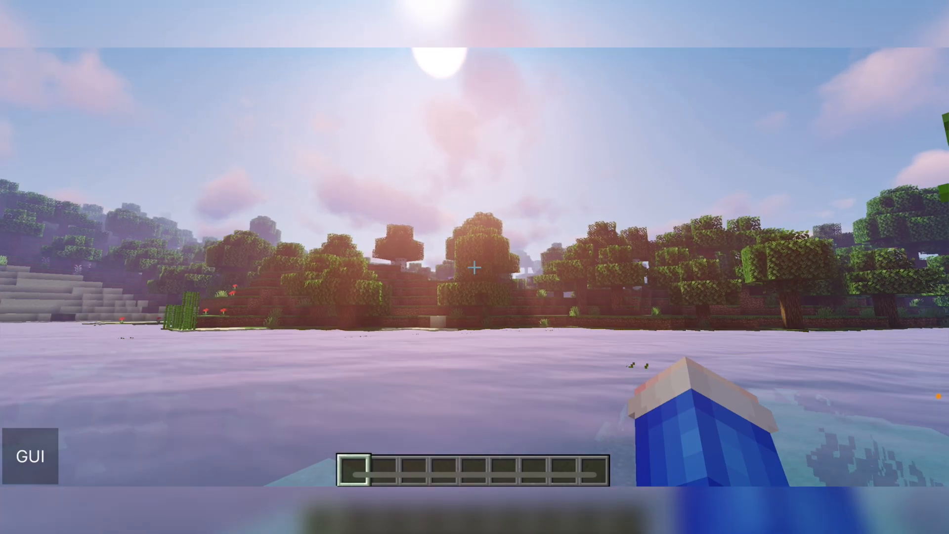